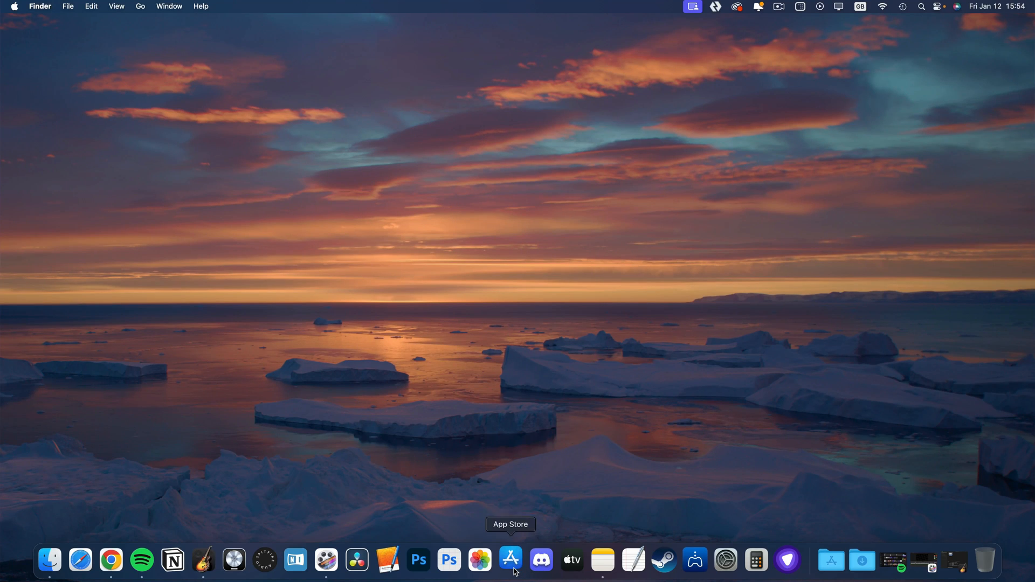
# - Search the App Store for 'GarageBand' and launch it from its listing
pyautogui.click(510, 560)
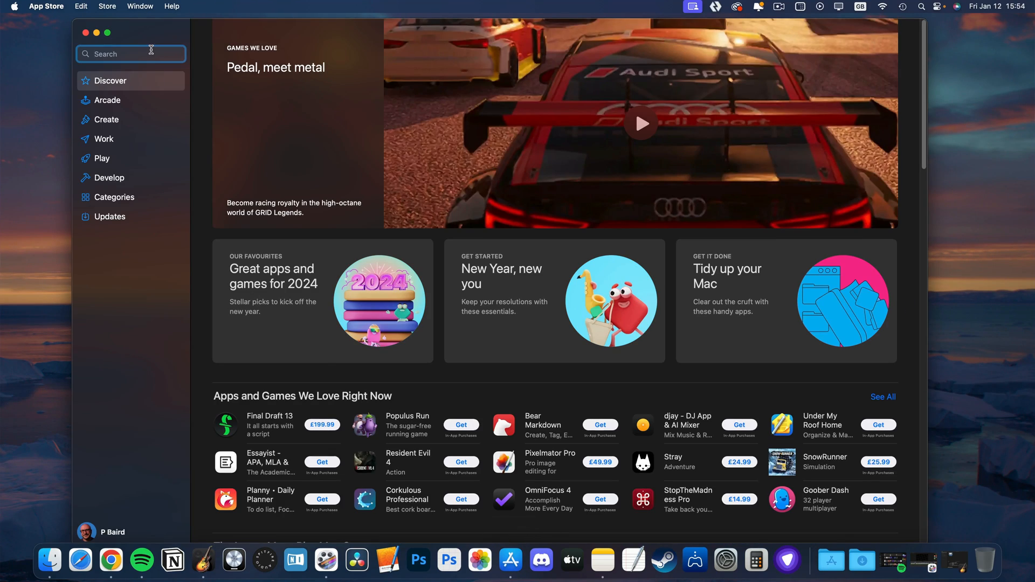
pyautogui.write('GarageBand')
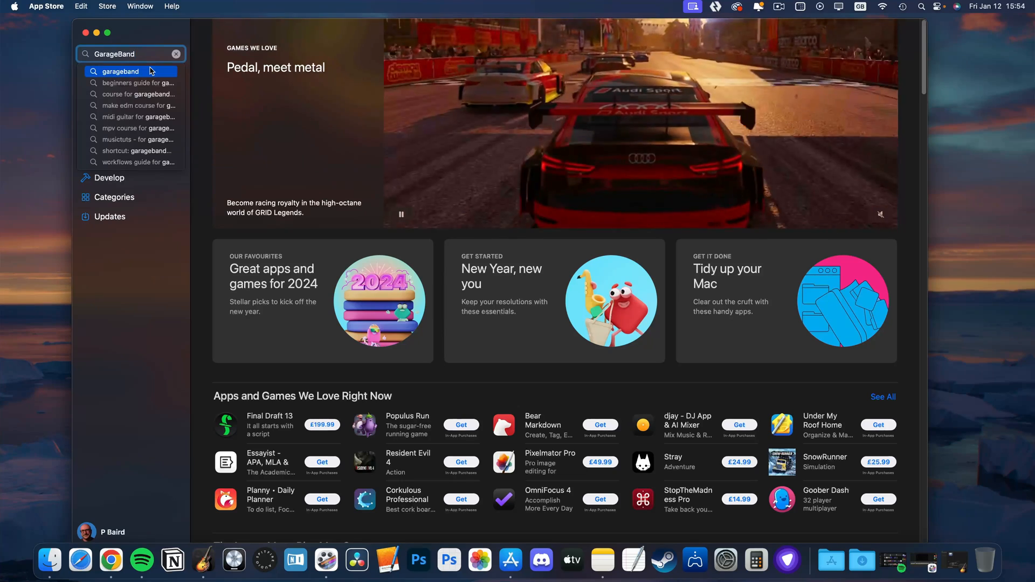
pyautogui.click(120, 71)
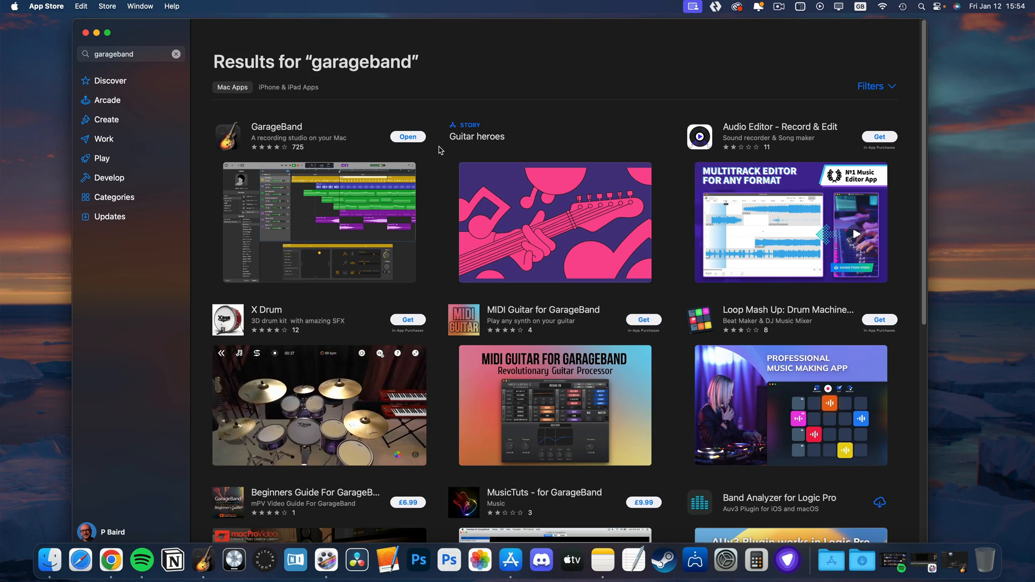
pyautogui.click(407, 136)
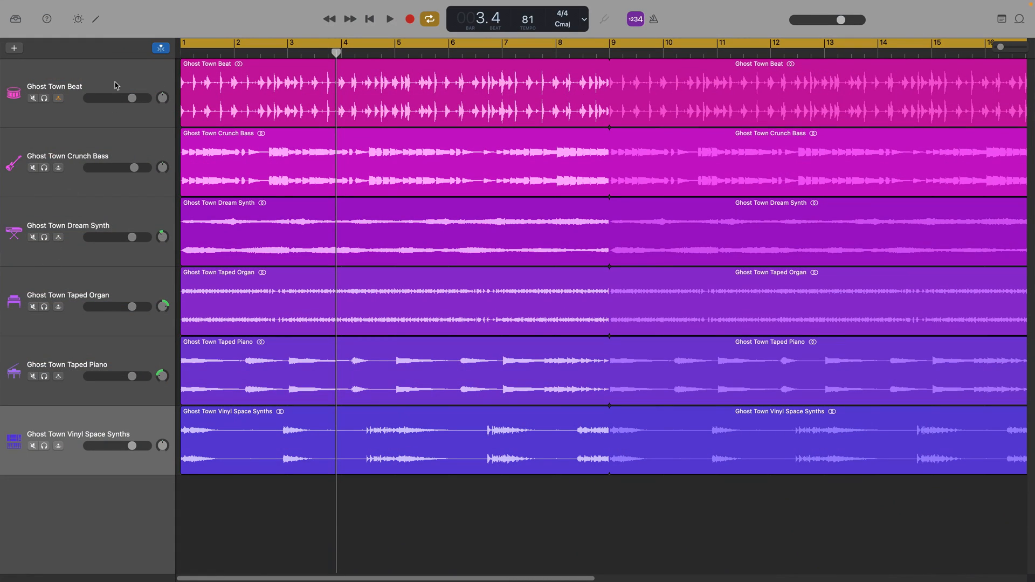
# - Start a new project and view the Recent and Lesson Store pages
pyautogui.click(87, 6)
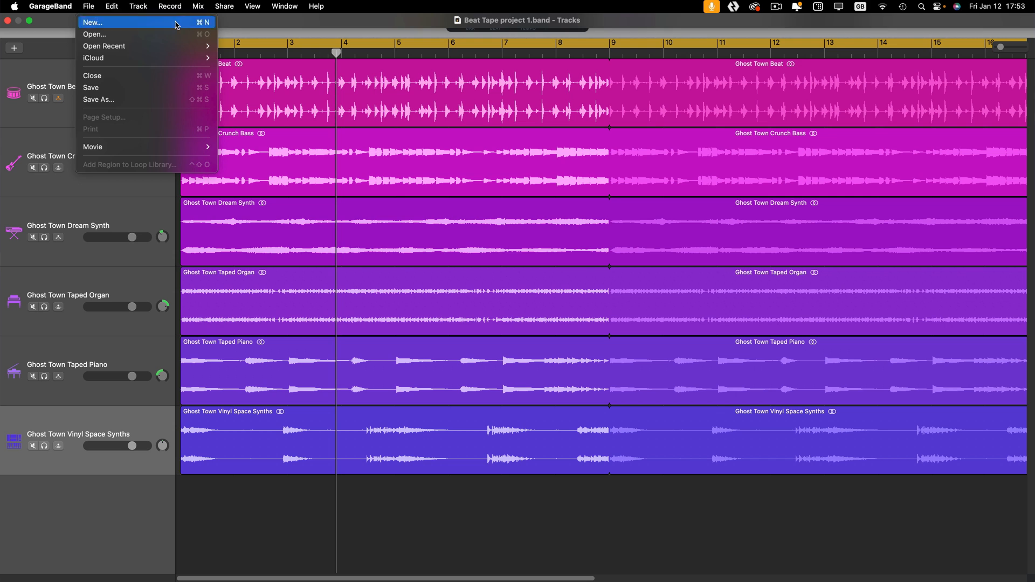
pyautogui.click(92, 22)
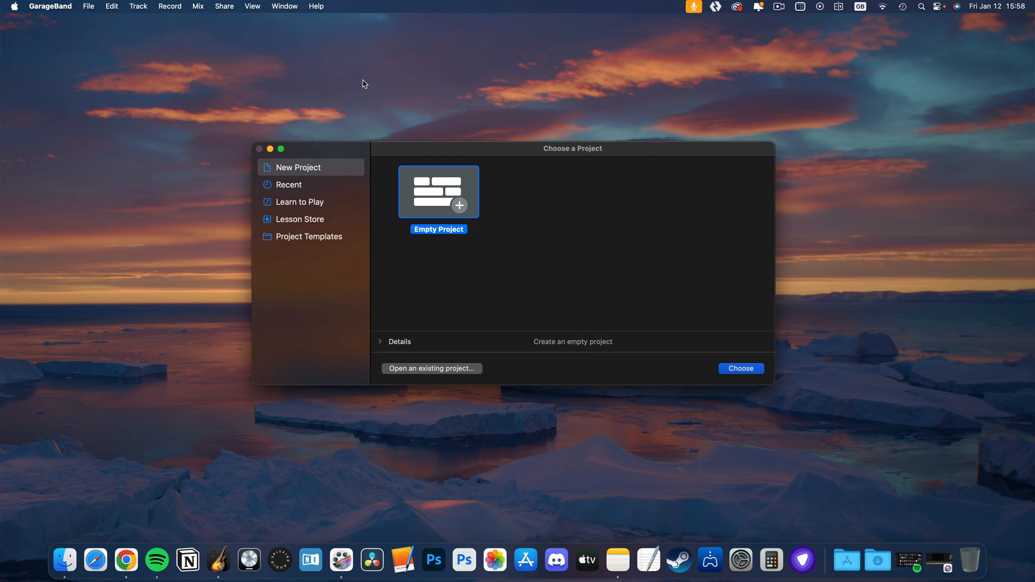
pyautogui.click(289, 184)
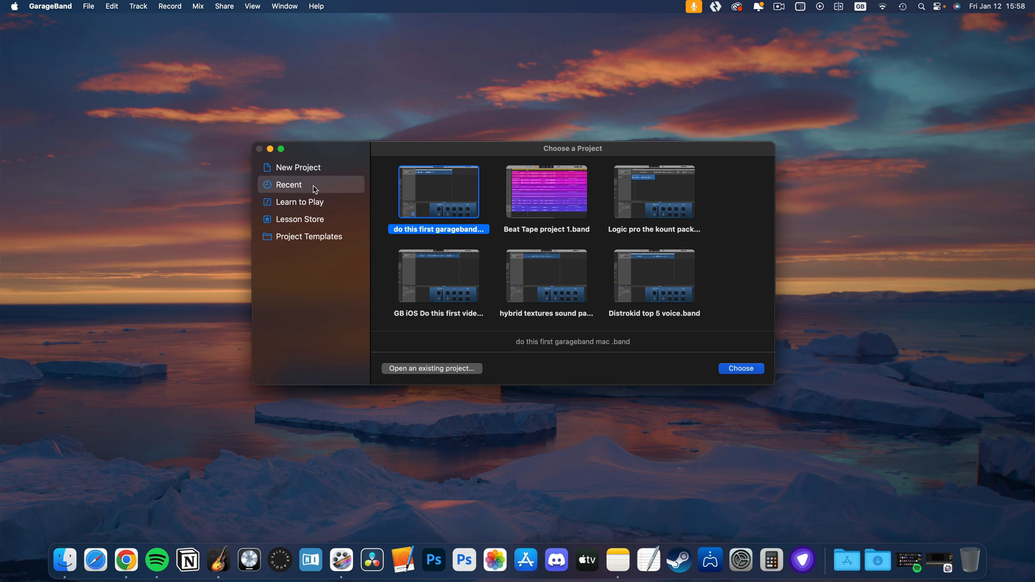
pyautogui.click(299, 202)
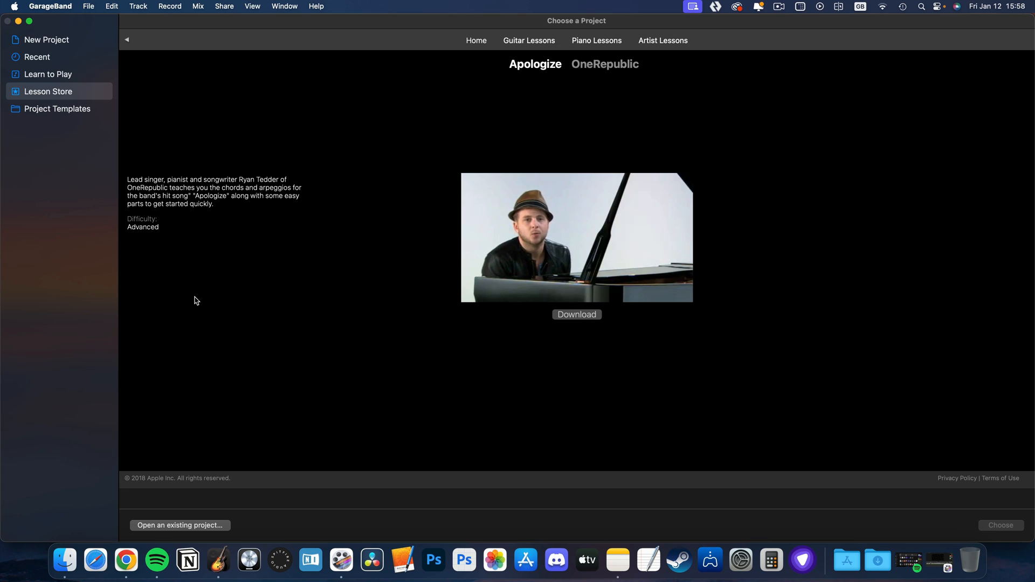
# - Browse the Amp Collection and Hip Hop project templates
pyautogui.click(56, 109)
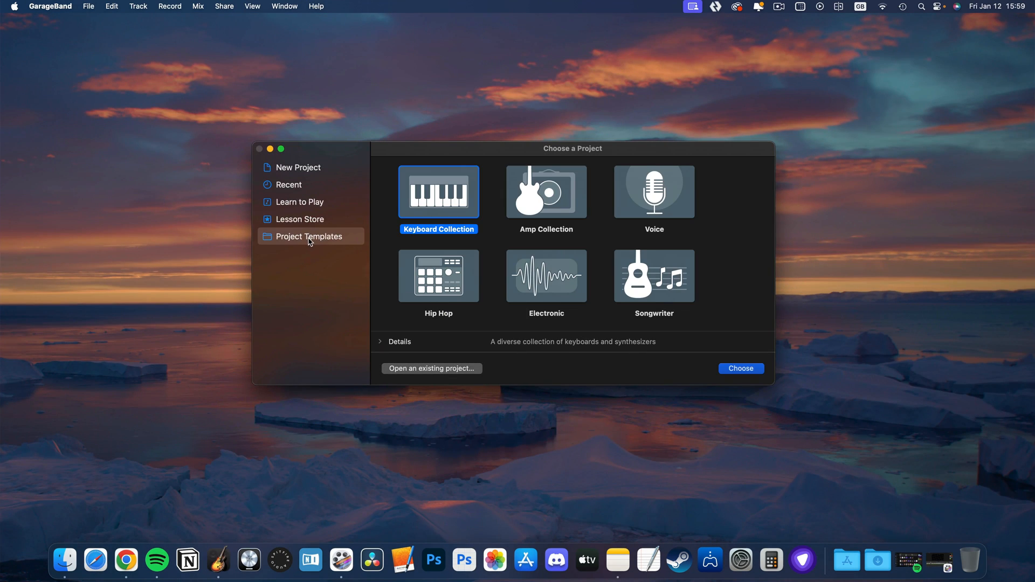
pyautogui.click(546, 192)
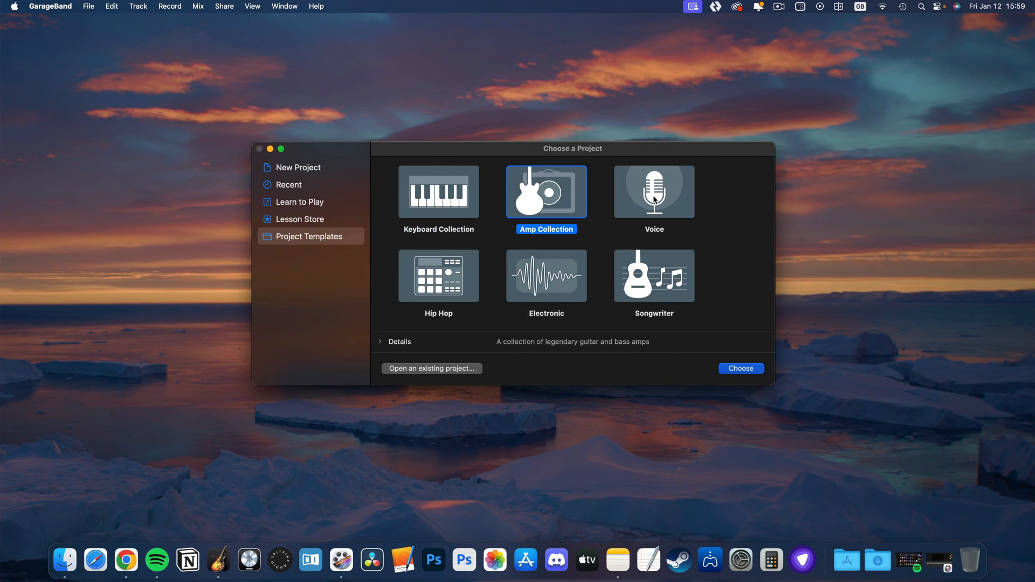
pyautogui.click(437, 276)
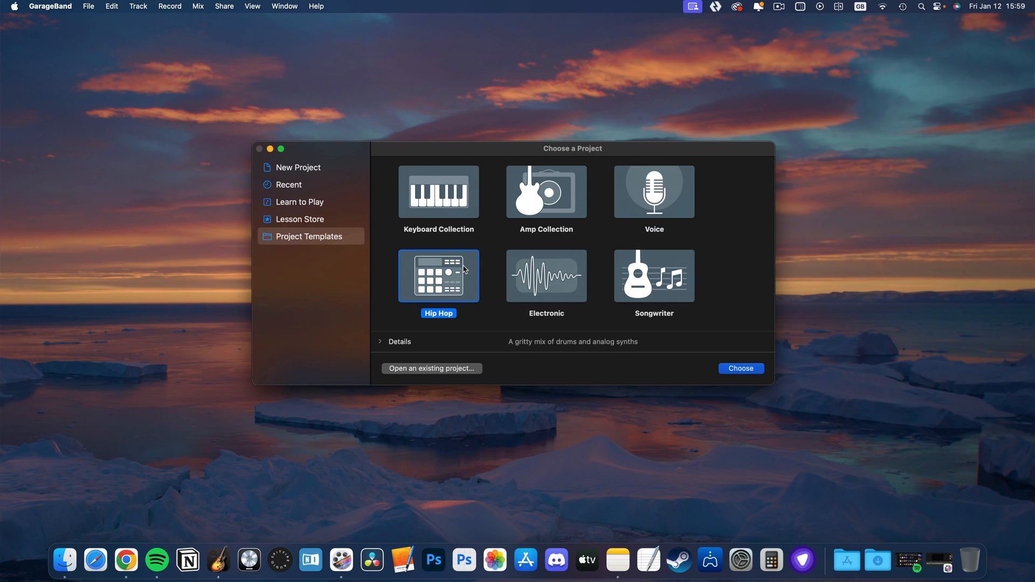
# - Pick Empty Project and expand Details to show tempo, key and time signature
pyautogui.click(740, 368)
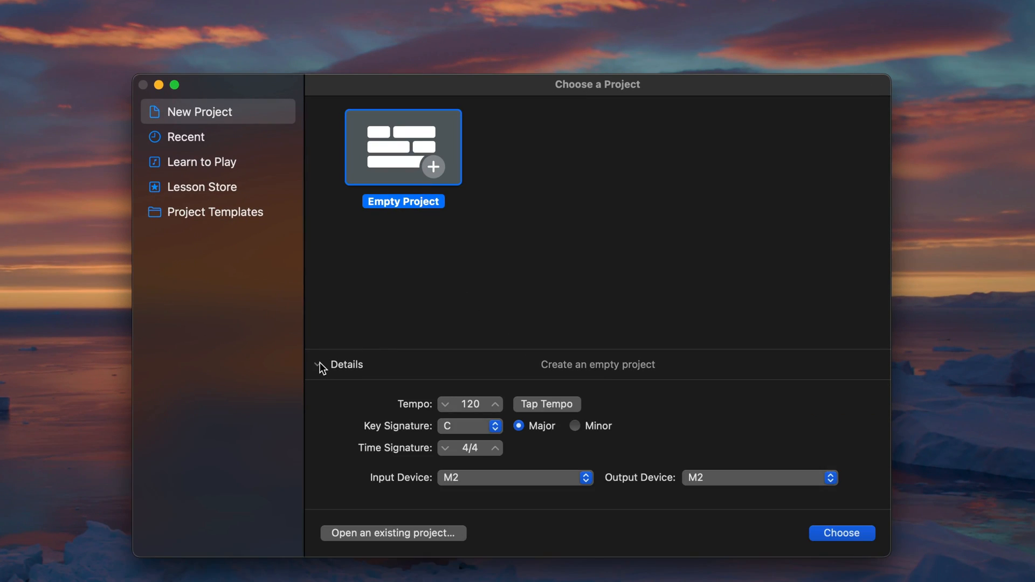
pyautogui.click(495, 400)
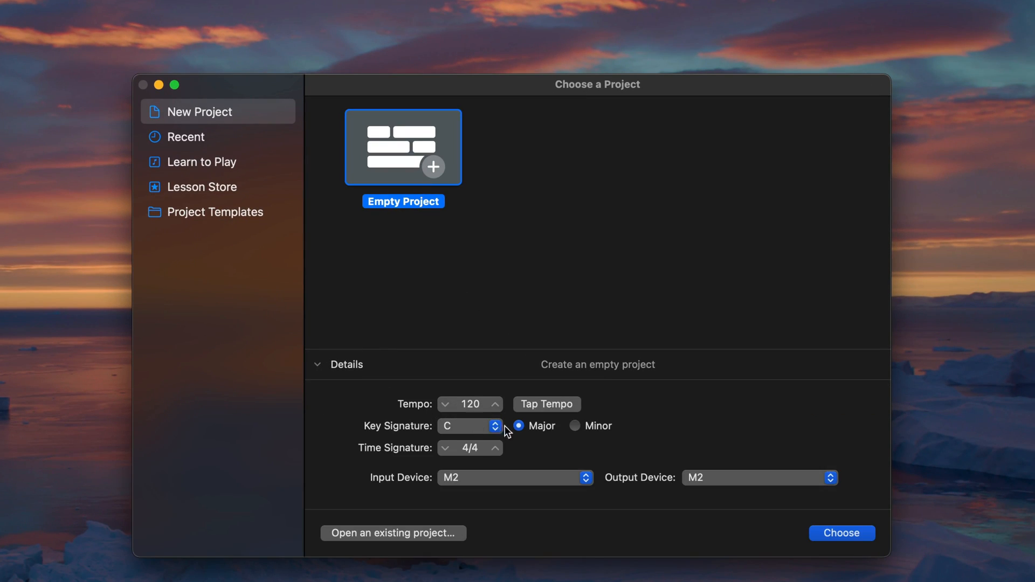
pyautogui.click(469, 425)
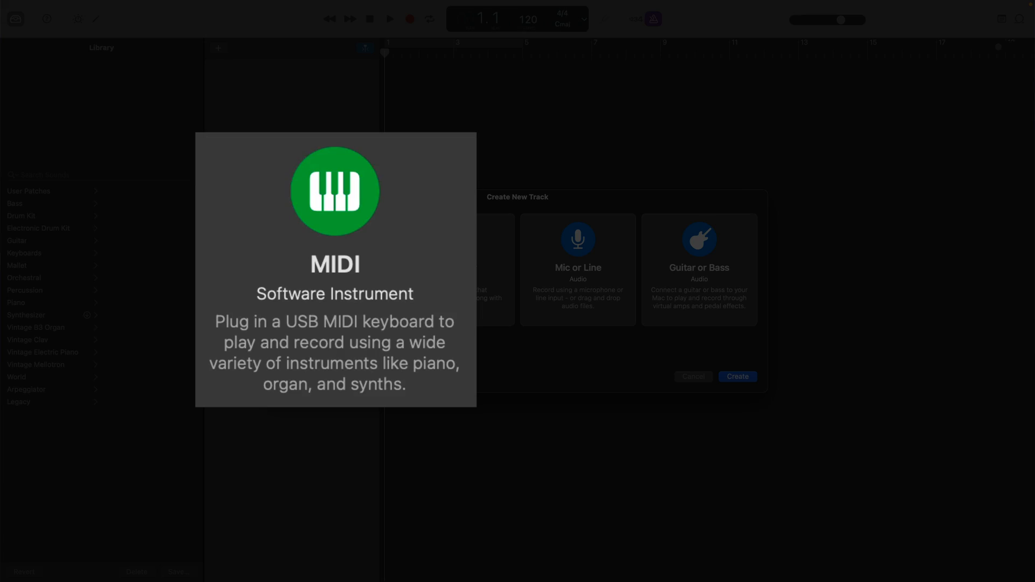
# - Create a MIDI software instrument track using the Classic Electric Piano sound
pyautogui.click(737, 376)
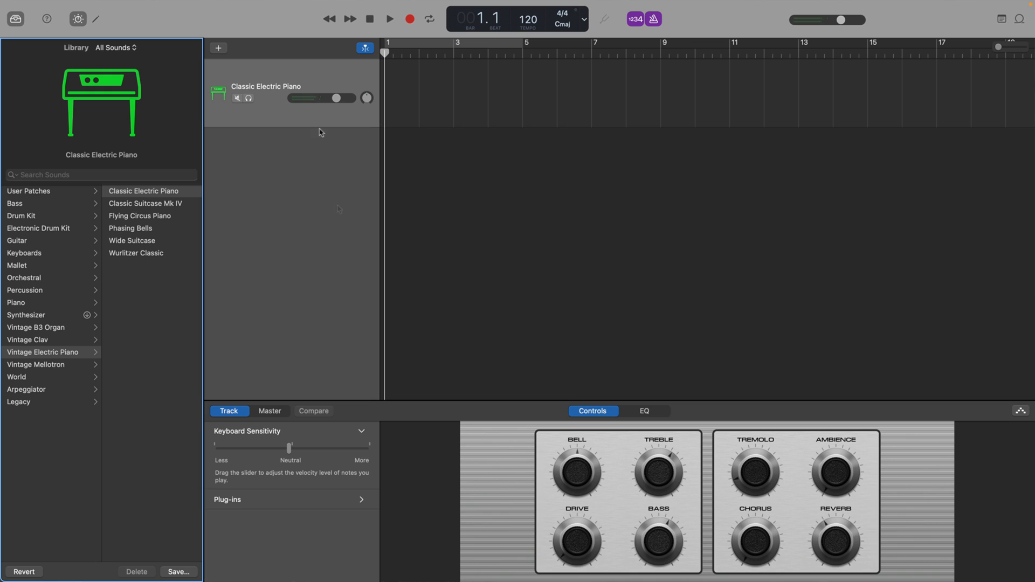
pyautogui.click(284, 6)
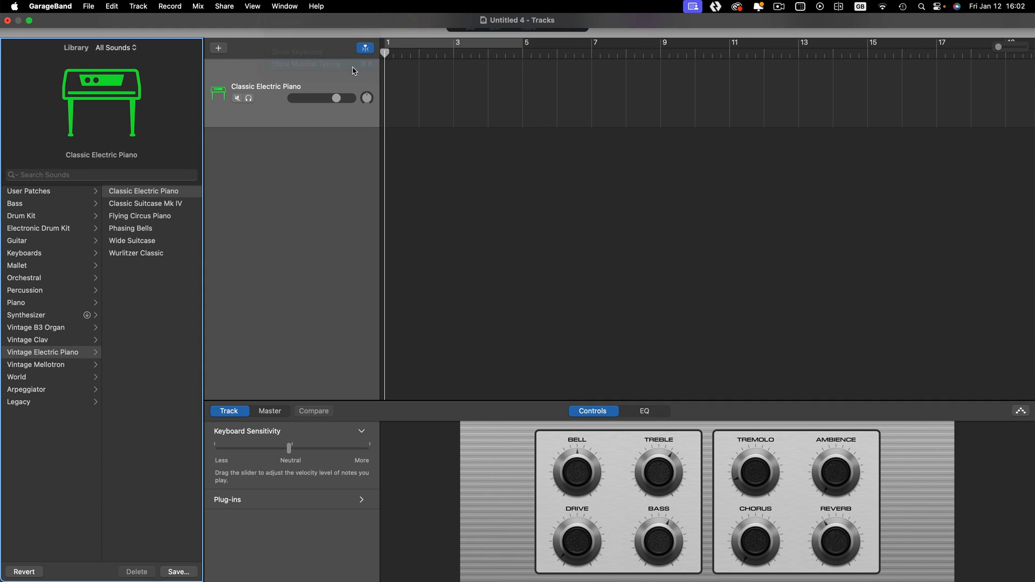
# - Show the Musical Typing keyboard and the sound Library panel
pyautogui.click(323, 64)
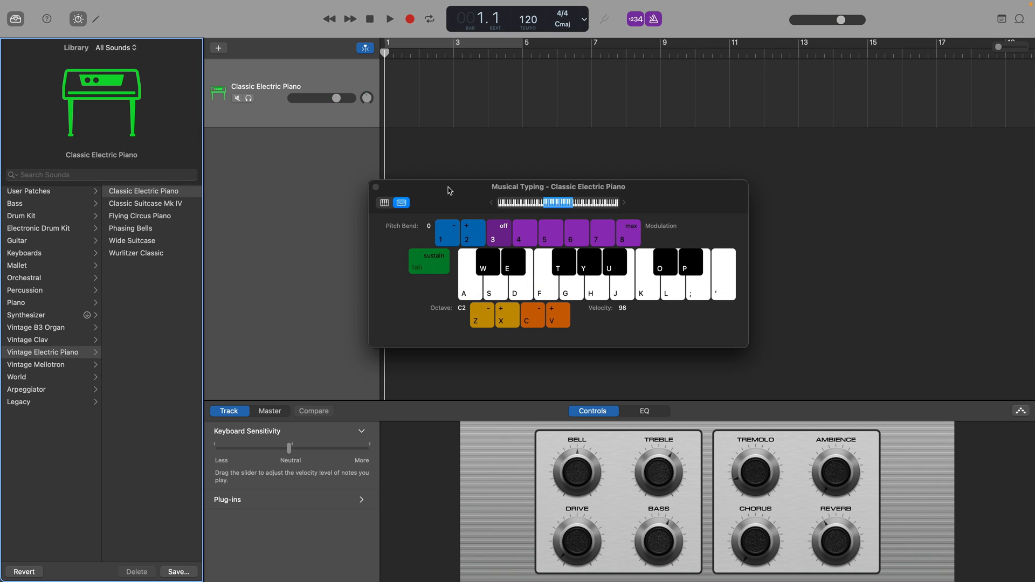
pyautogui.click(15, 18)
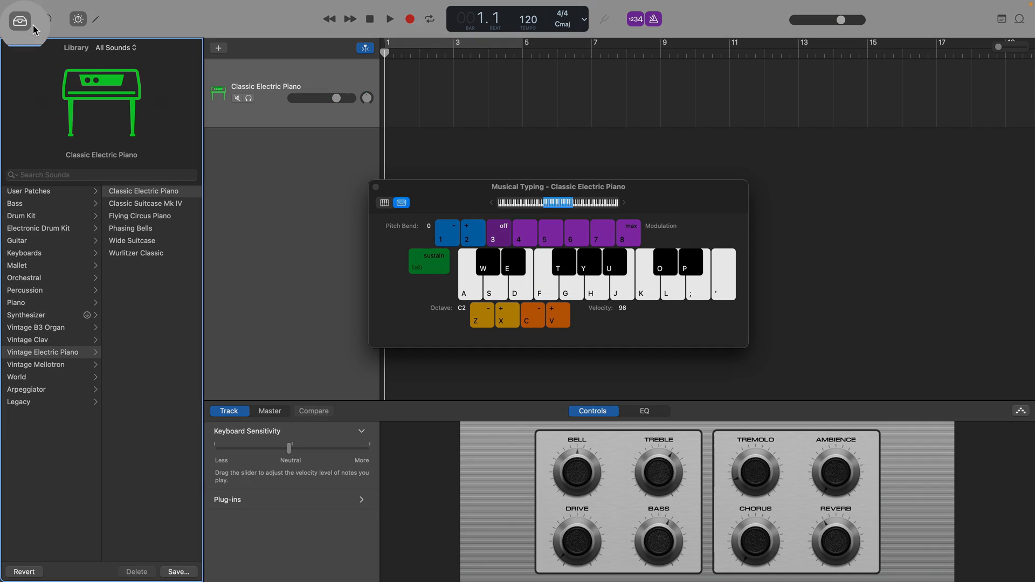
pyautogui.click(20, 19)
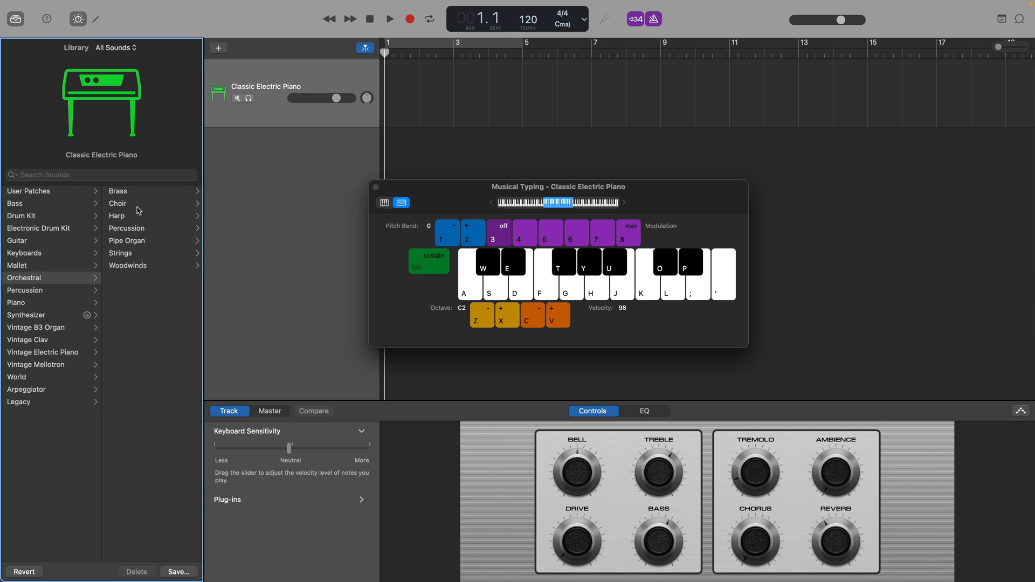
# - Load the Orchestral Bass Organ sound, play notes, and filter sounds by sound pack
pyautogui.click(134, 190)
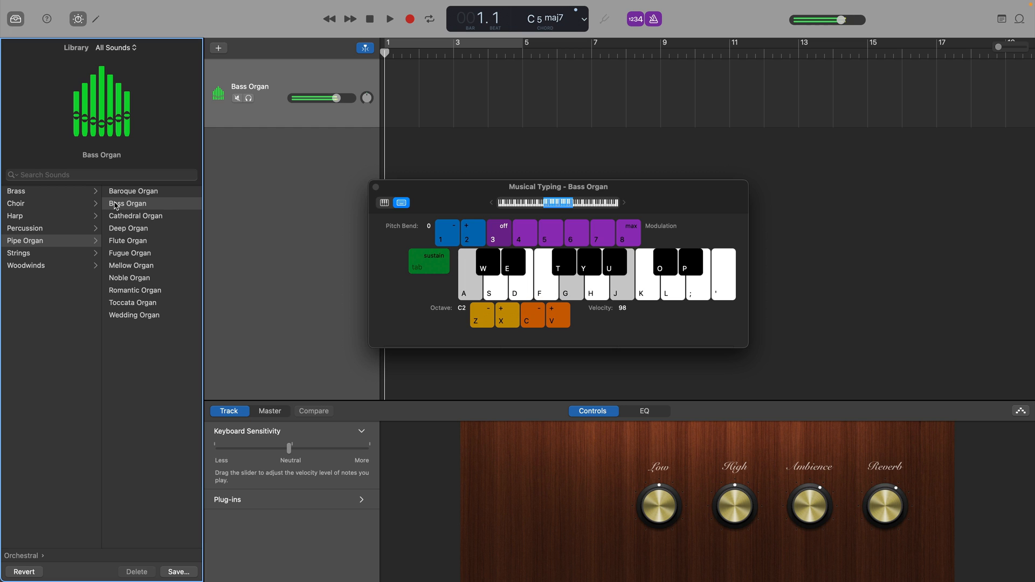
pyautogui.click(126, 240)
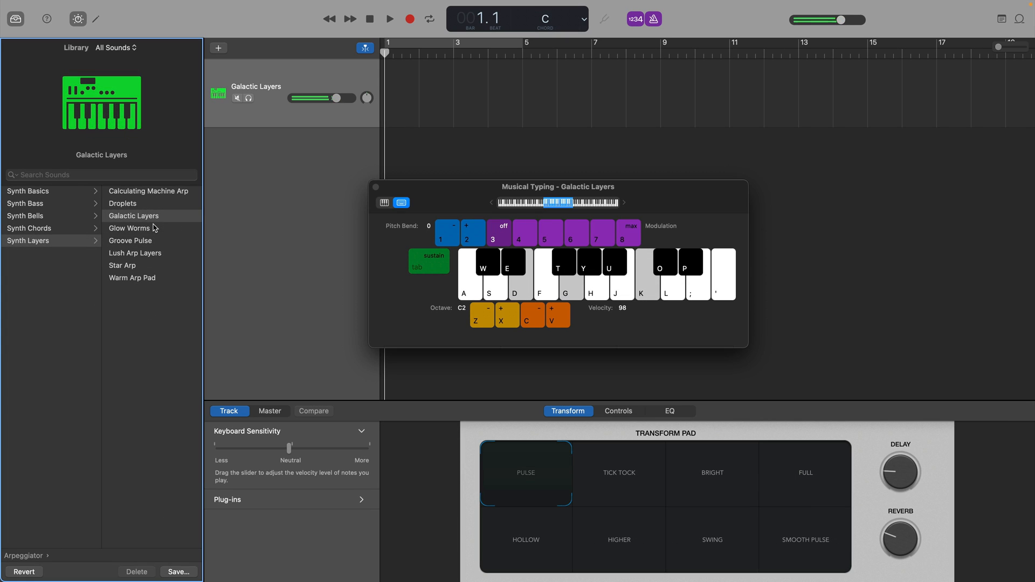
pyautogui.press('J')
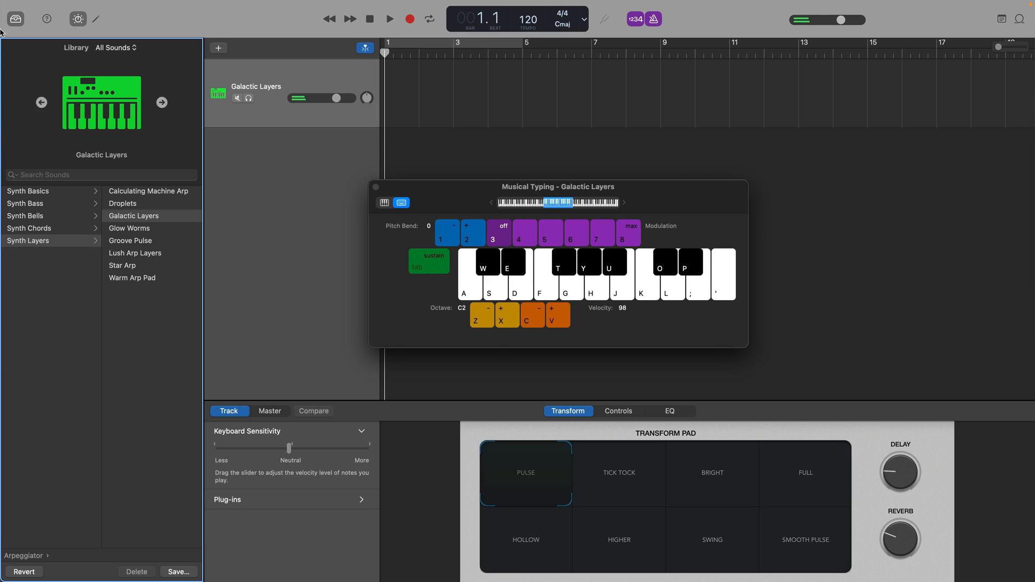
pyautogui.click(116, 47)
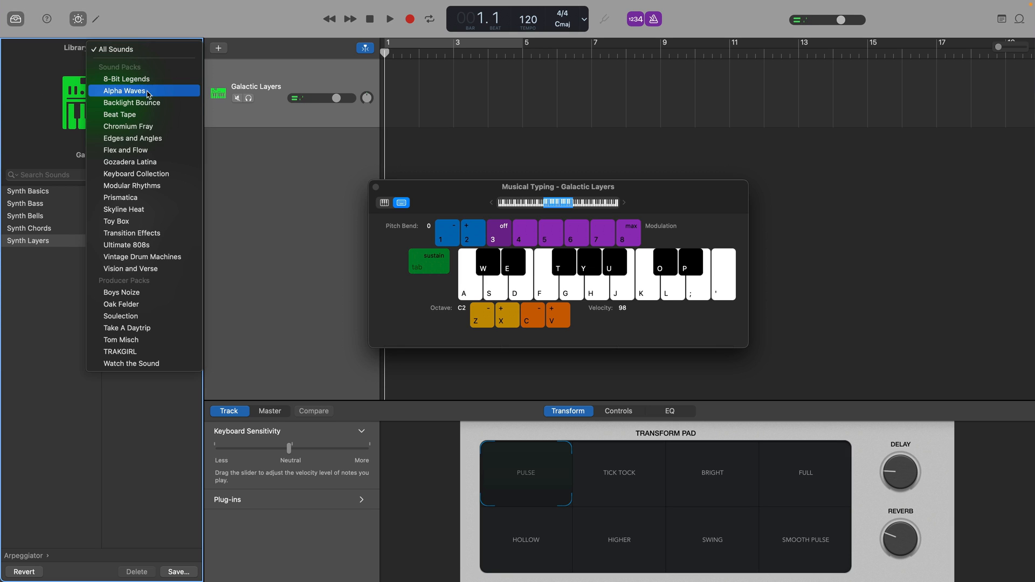
pyautogui.moveTo(126, 82)
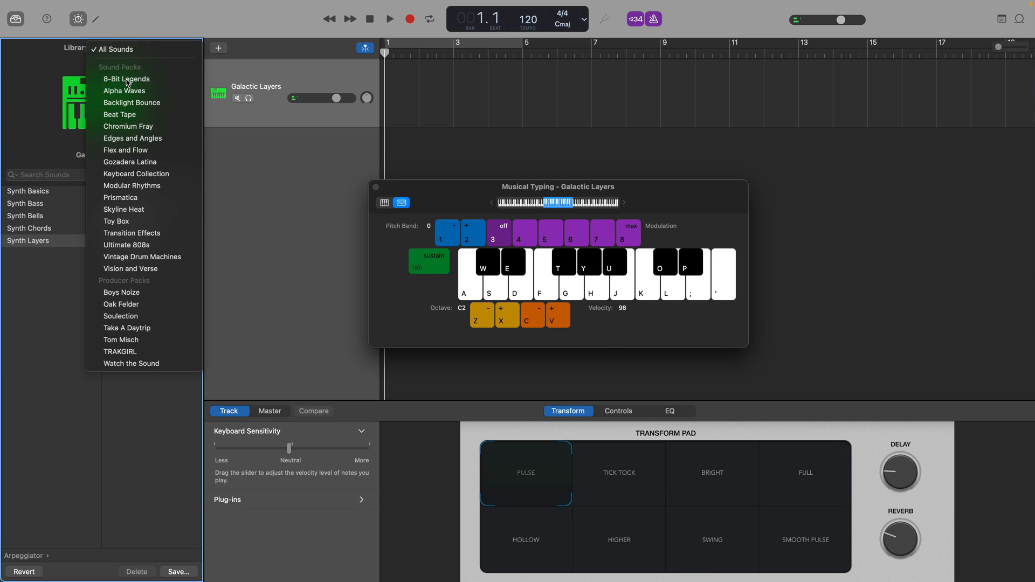
pyautogui.click(126, 78)
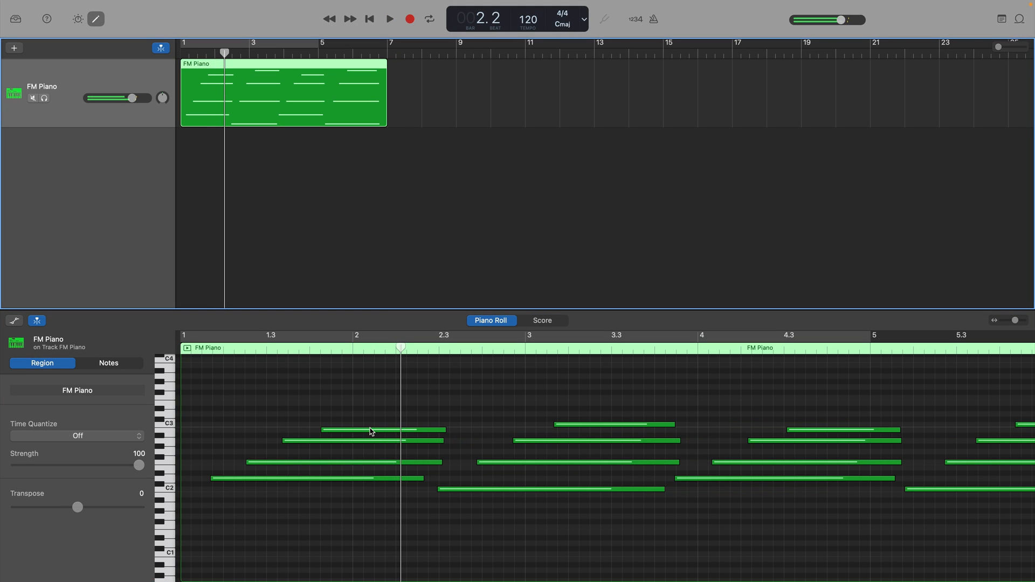
# - Raise a selected Piano Roll note by a semitone and play back the FM Piano riff
pyautogui.click(382, 430)
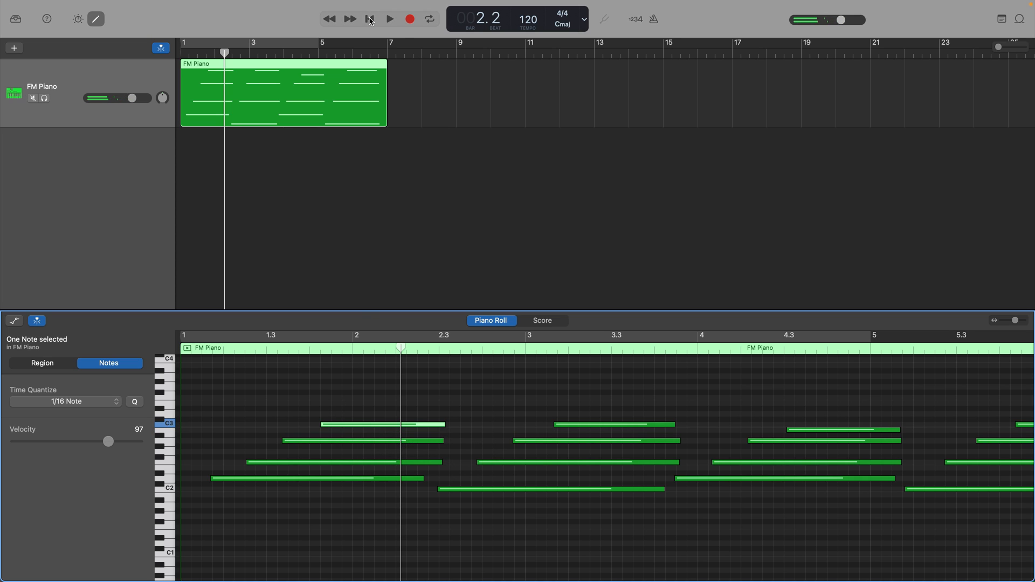
pyautogui.click(388, 19)
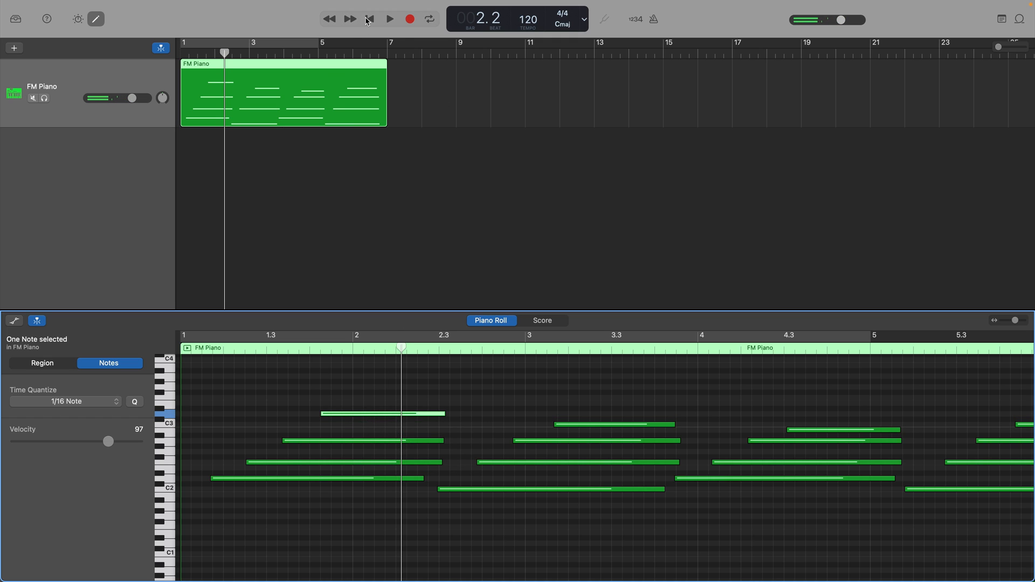
pyautogui.click(388, 18)
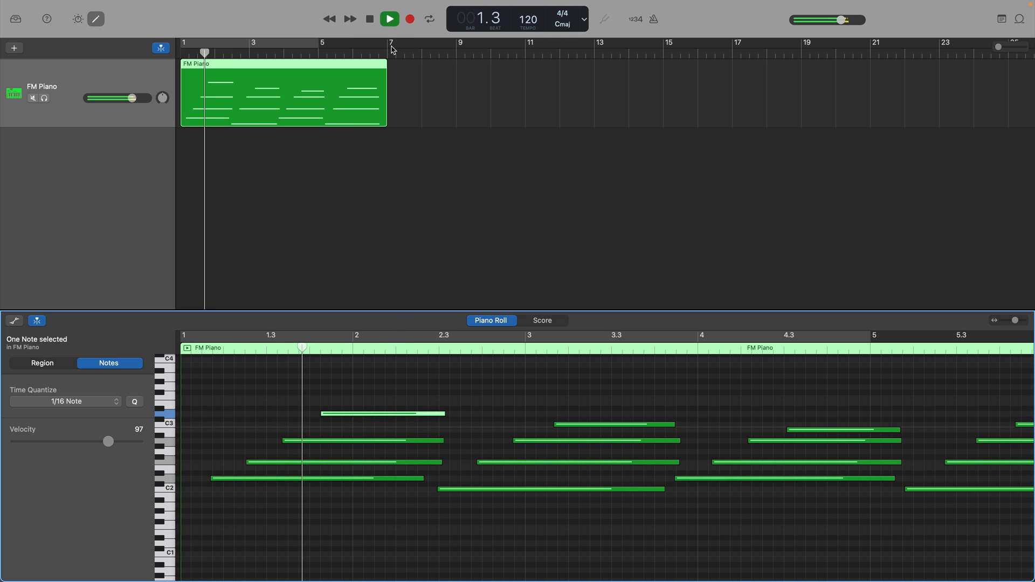
pyautogui.click(388, 19)
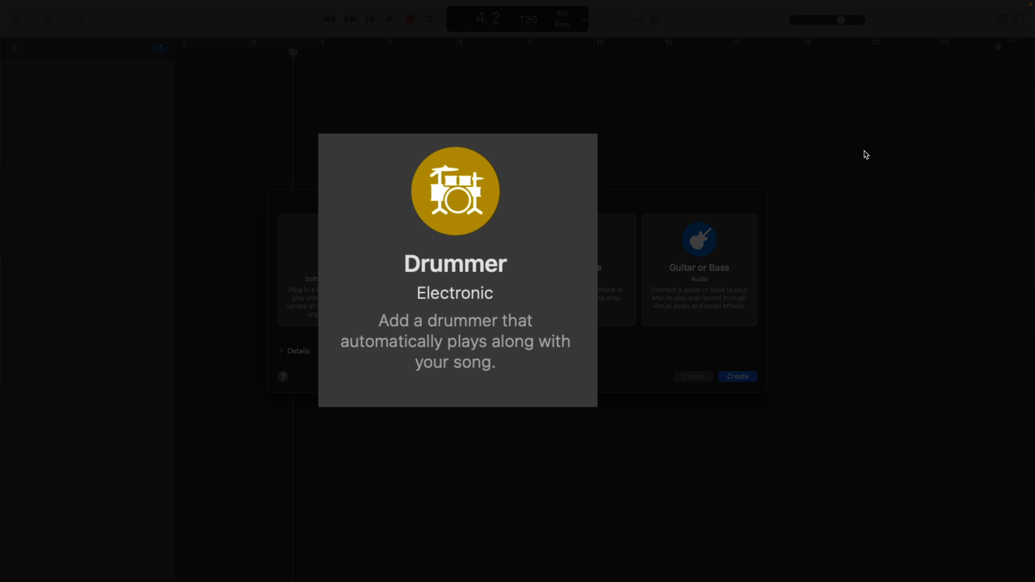
pyautogui.moveTo(855, 153)
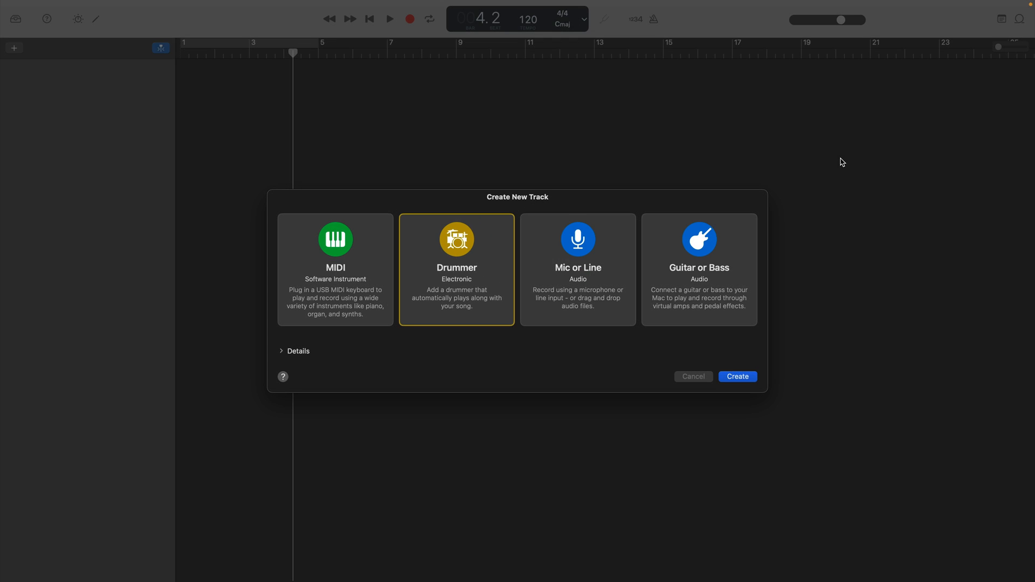
# - Add a Big Room drummer track and play its eight-bar beat
pyautogui.click(735, 376)
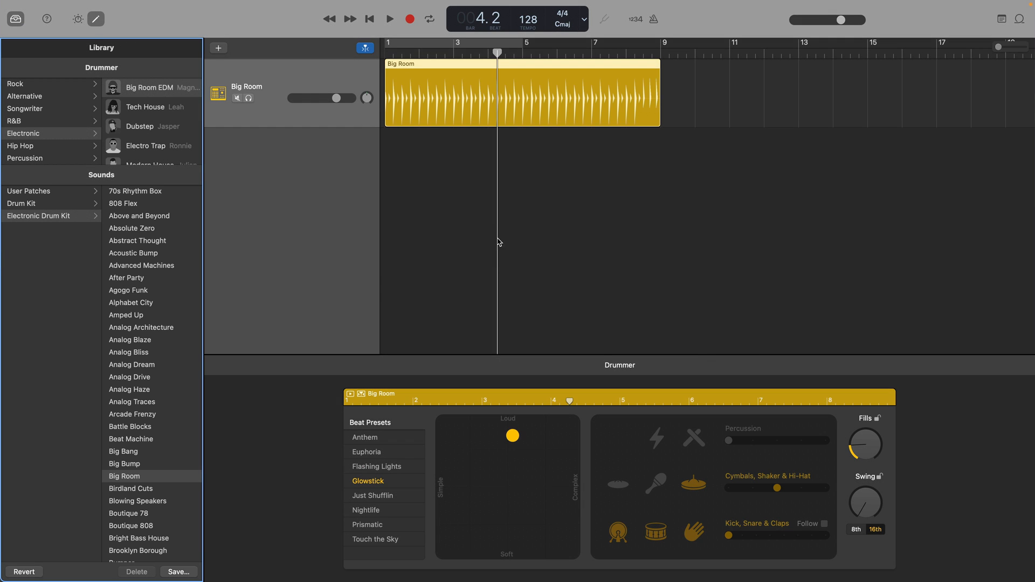
pyautogui.click(388, 18)
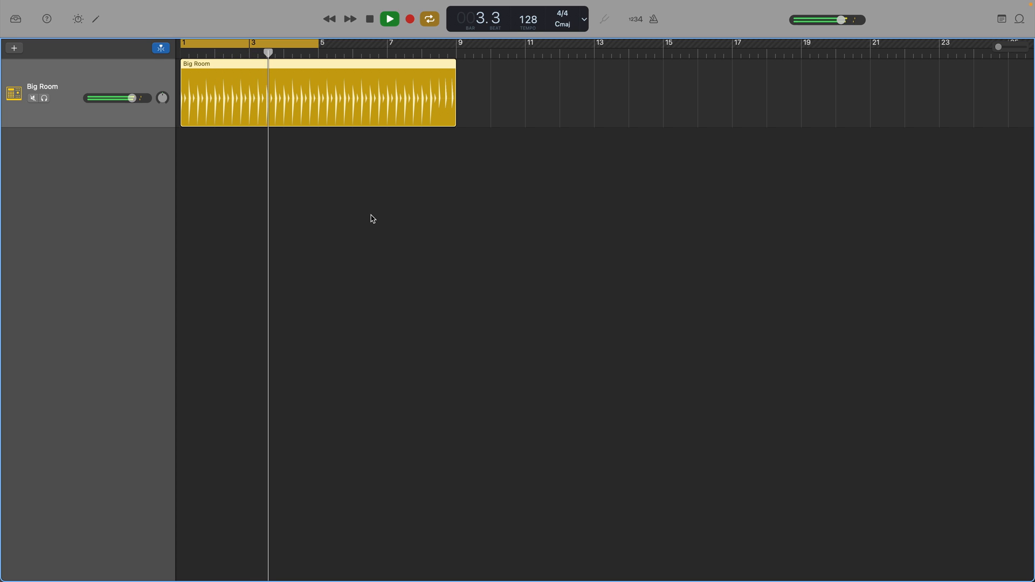
# - Stop playback and loop the drummer region so it ends at bar 17
pyautogui.click(388, 19)
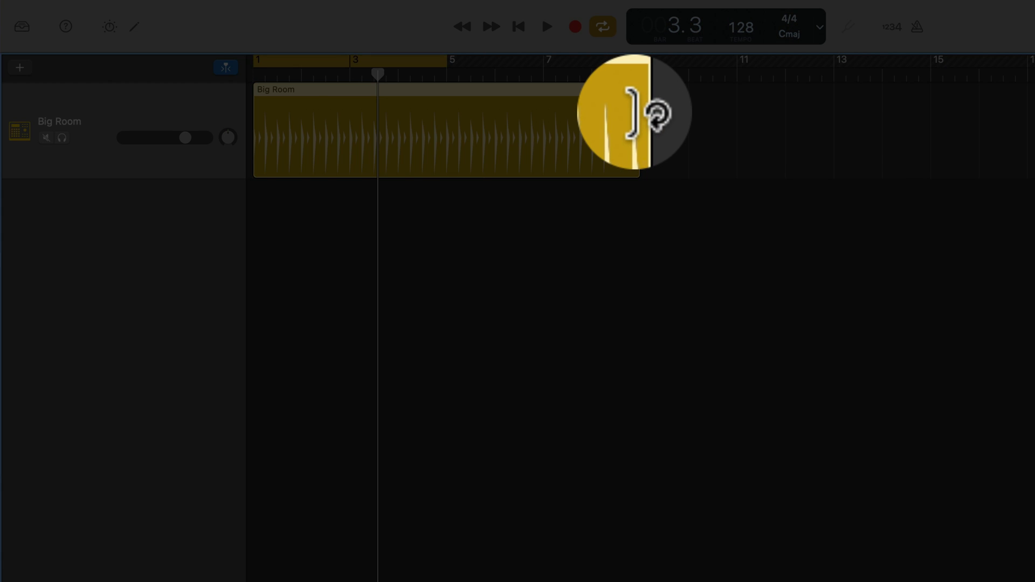
pyautogui.moveTo(633, 132); pyautogui.dragTo(931, 132)
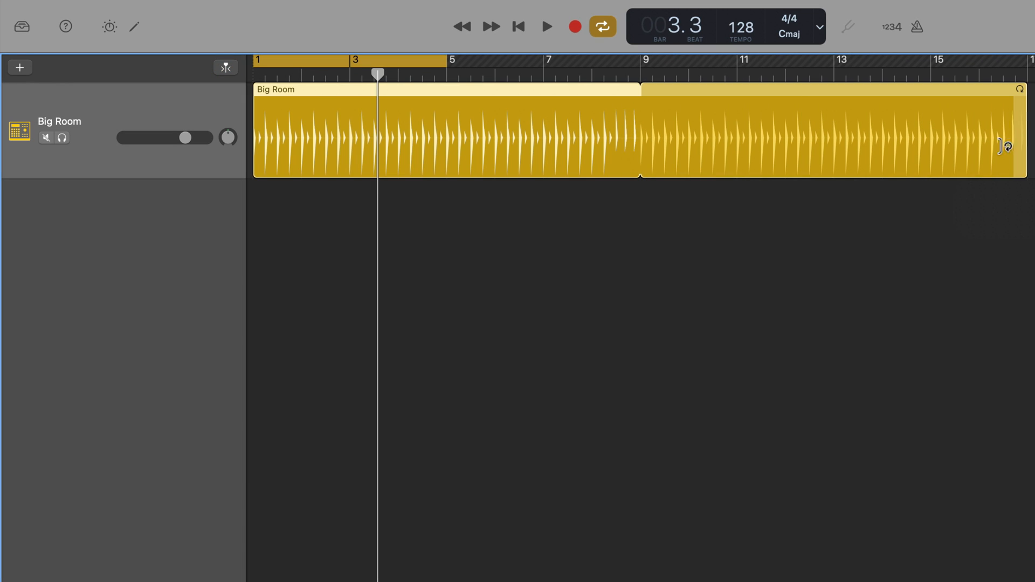
pyautogui.moveTo(1016, 145); pyautogui.dragTo(634, 157)
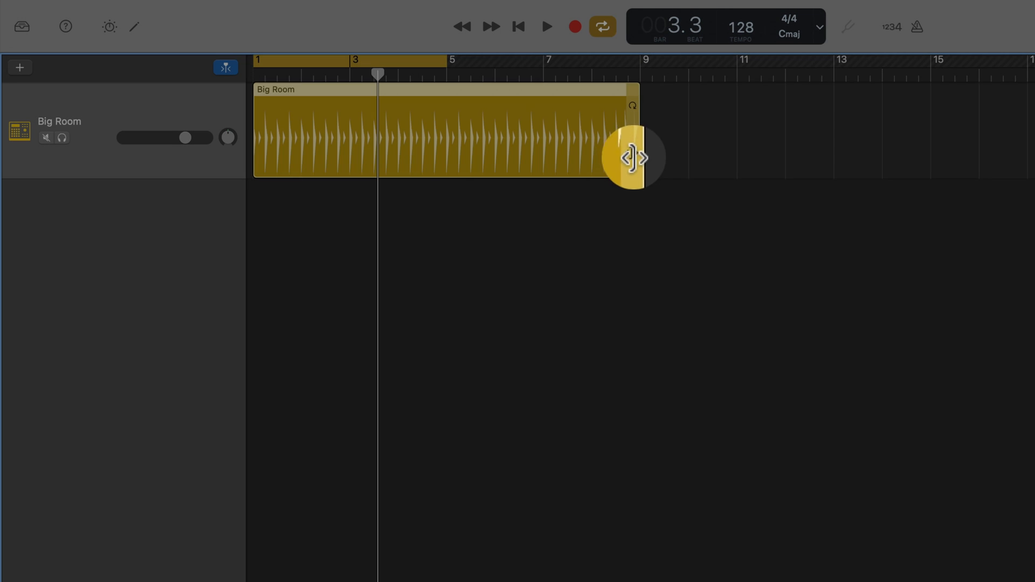
pyautogui.moveTo(632, 156); pyautogui.dragTo(994, 152)
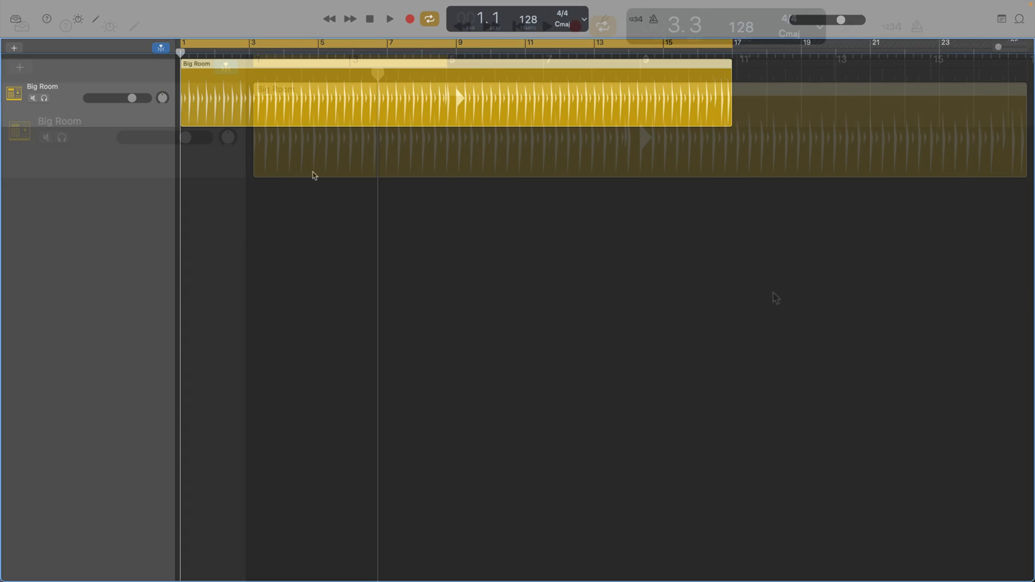
# - Audition Punk Rock, Alternative and Hard Rock drummers from the Library, then stop playback
pyautogui.click(15, 19)
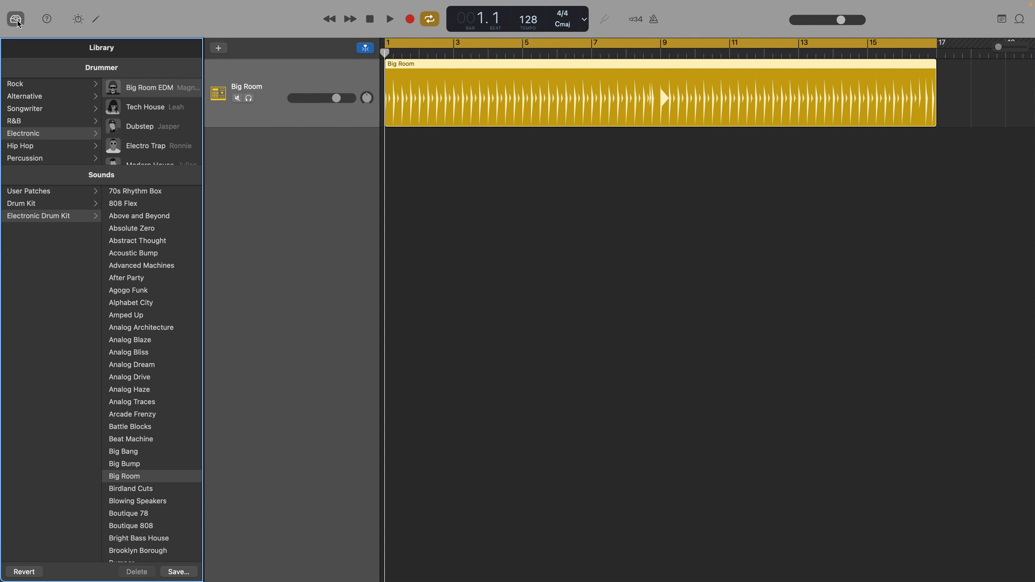
pyautogui.click(15, 84)
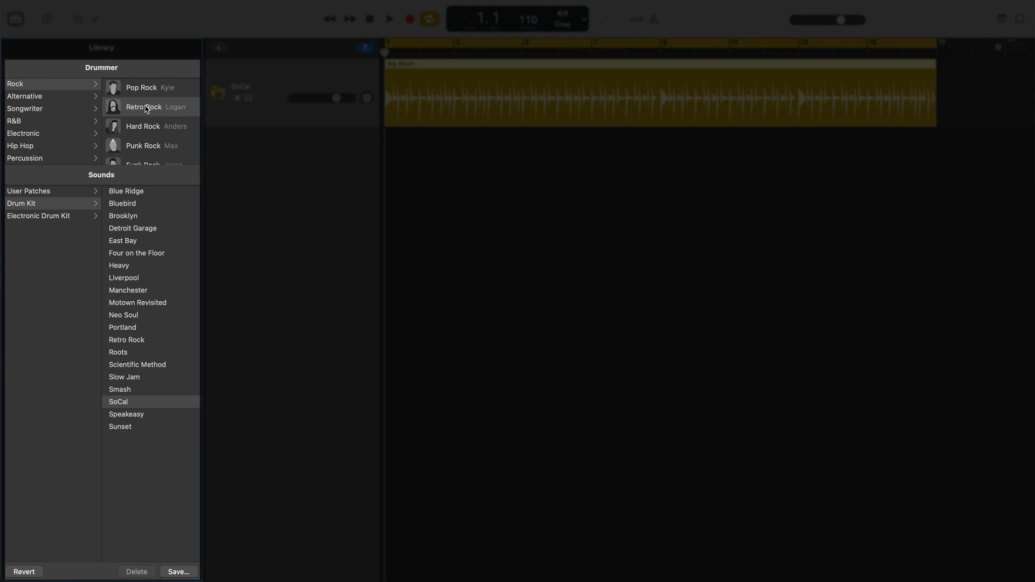
pyautogui.click(123, 241)
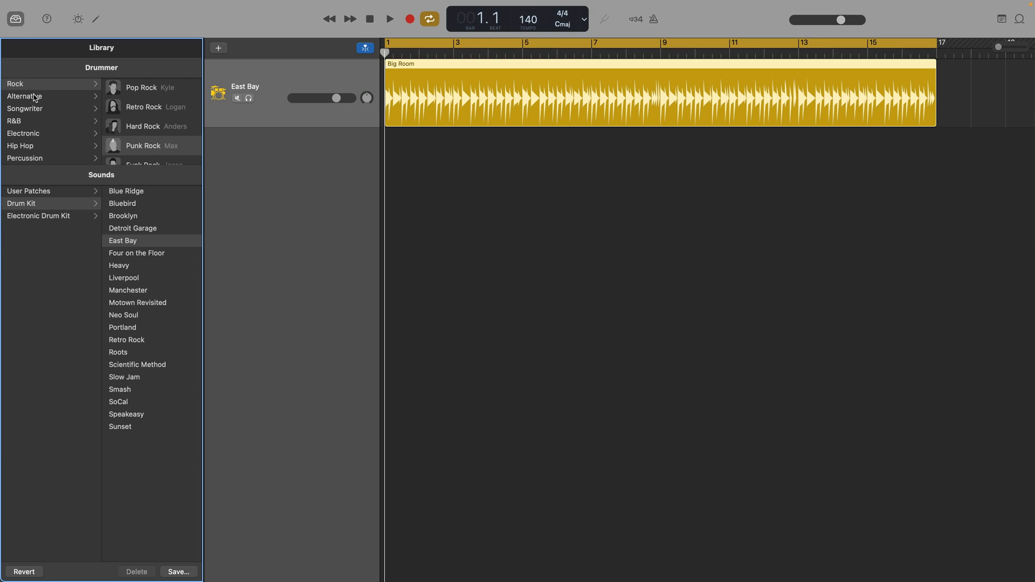
pyautogui.click(24, 96)
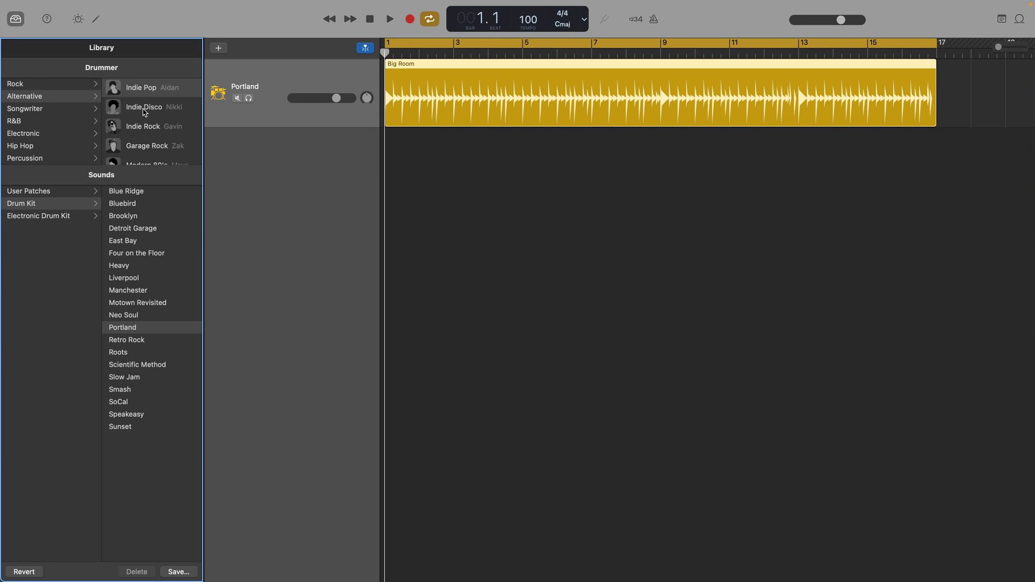
pyautogui.click(132, 228)
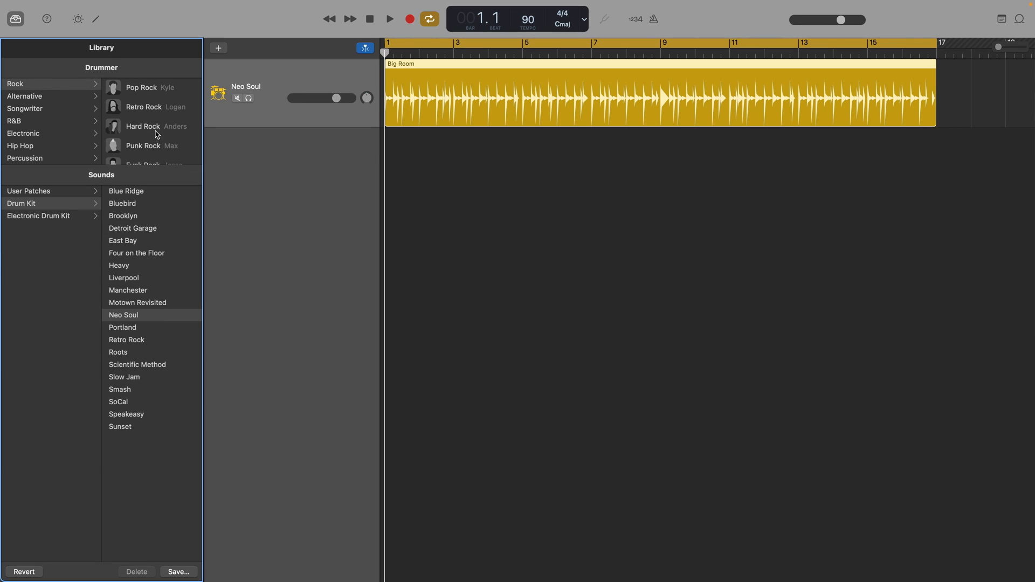
pyautogui.click(118, 265)
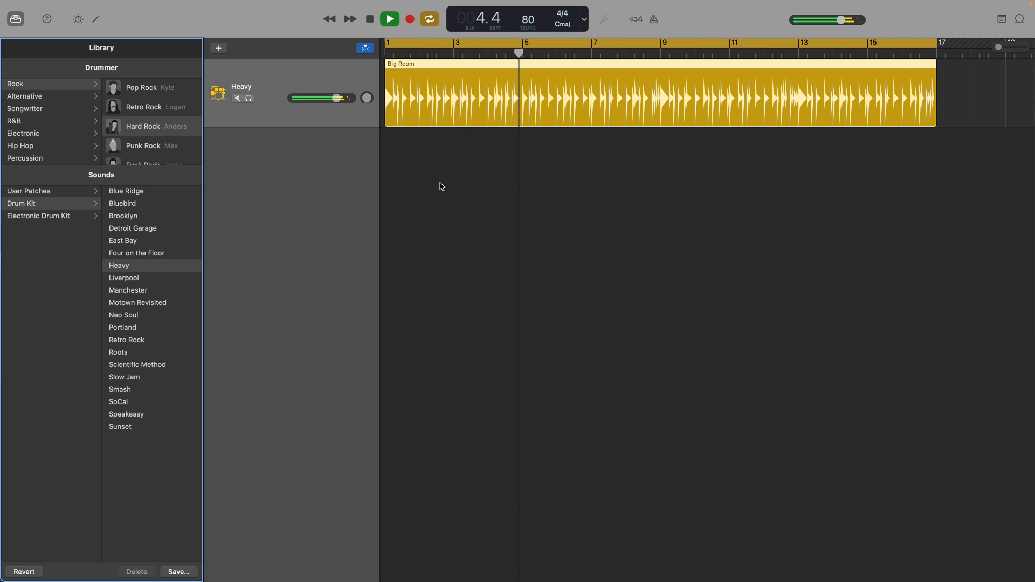
pyautogui.click(368, 18)
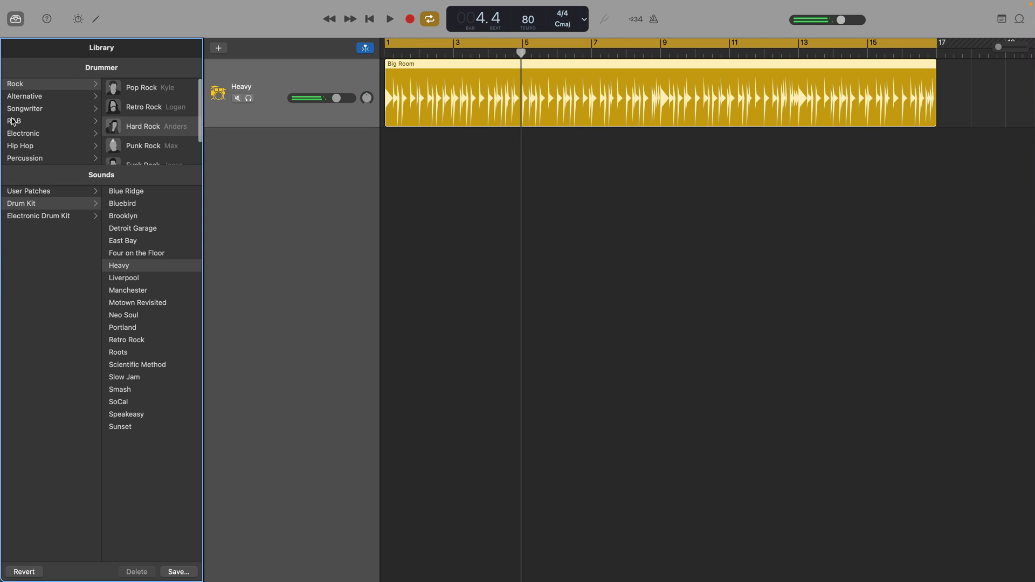
pyautogui.click(22, 133)
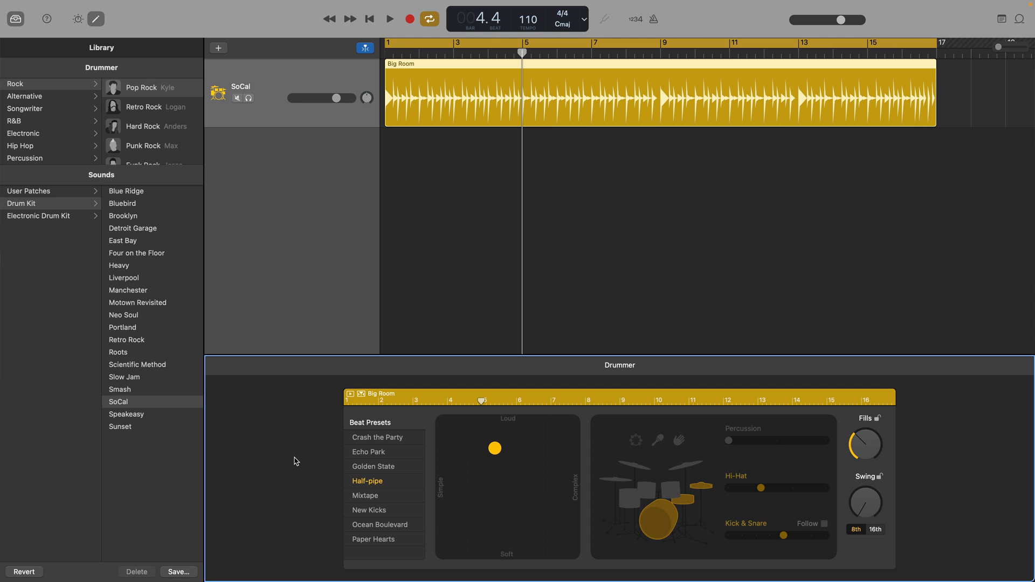
pyautogui.moveTo(347, 467)
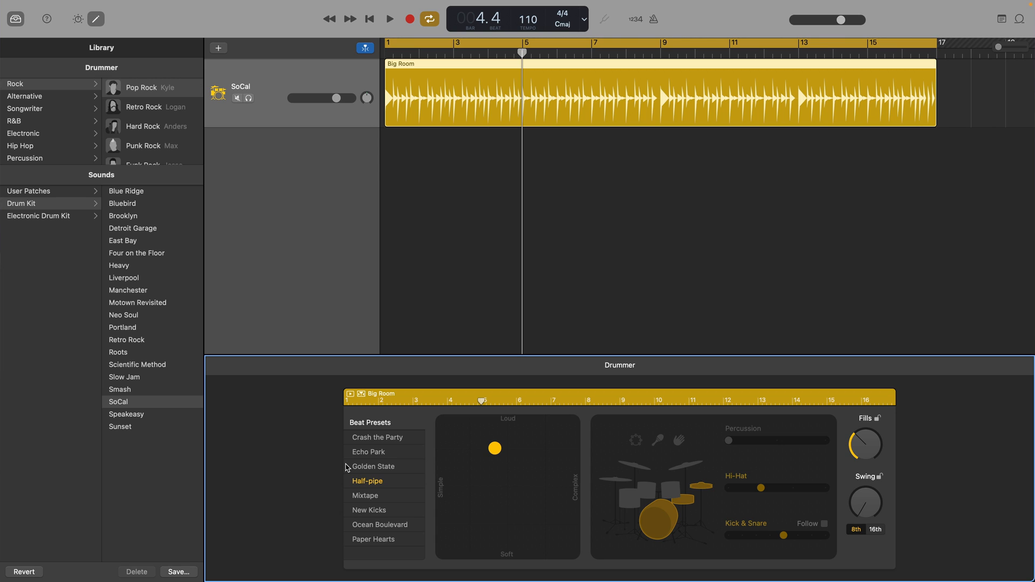
# - Play the drums and try Crash the Party, Echo Park and Half-pipe, settling on New Kicks
pyautogui.click(388, 18)
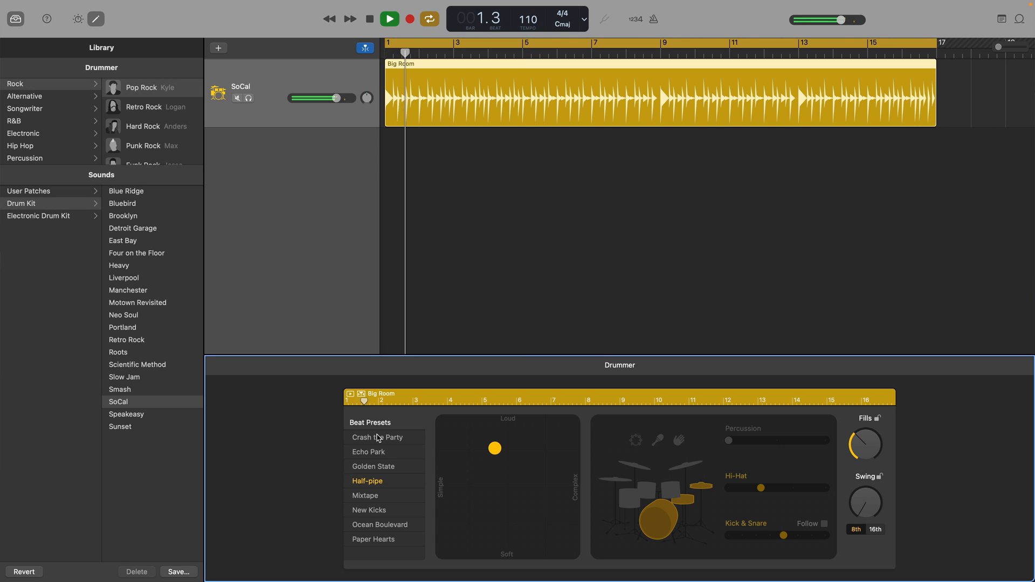
pyautogui.click(377, 437)
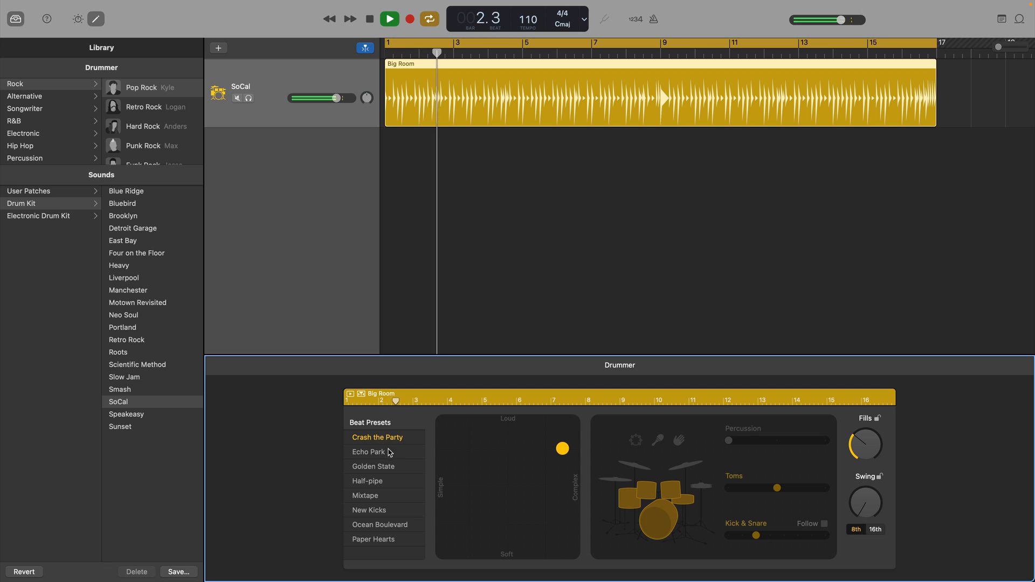
pyautogui.click(368, 451)
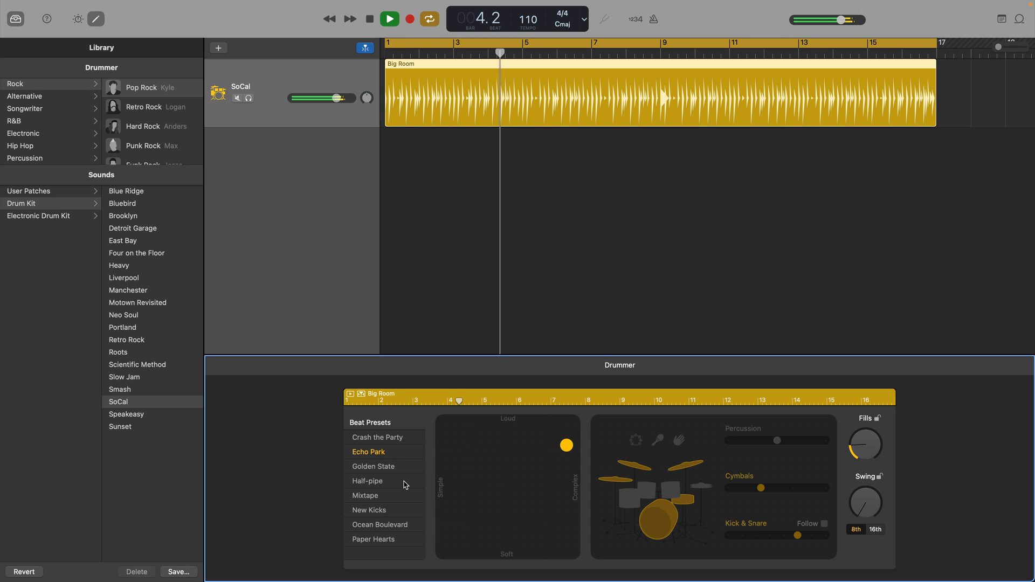
pyautogui.click(367, 481)
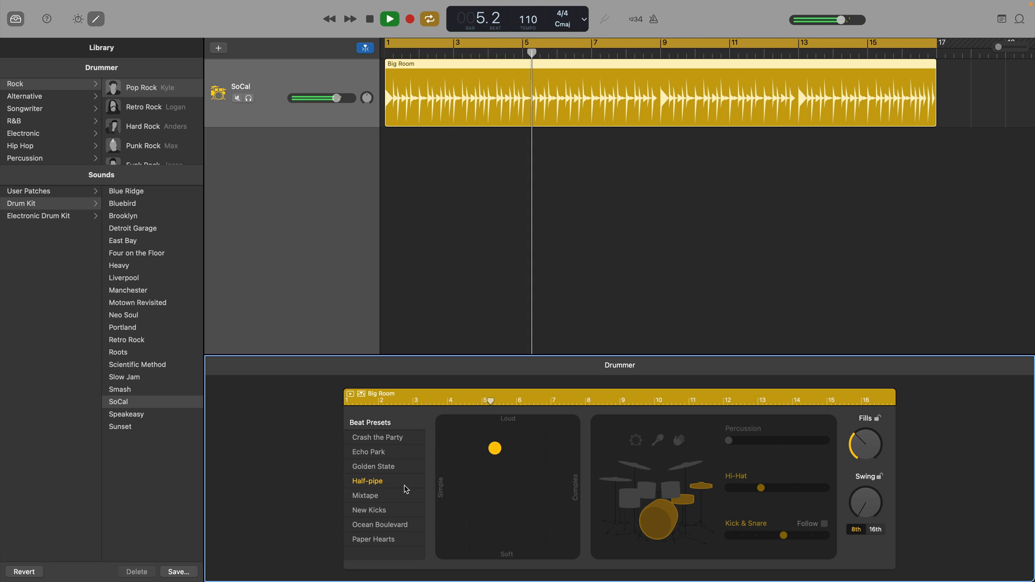
pyautogui.click(369, 509)
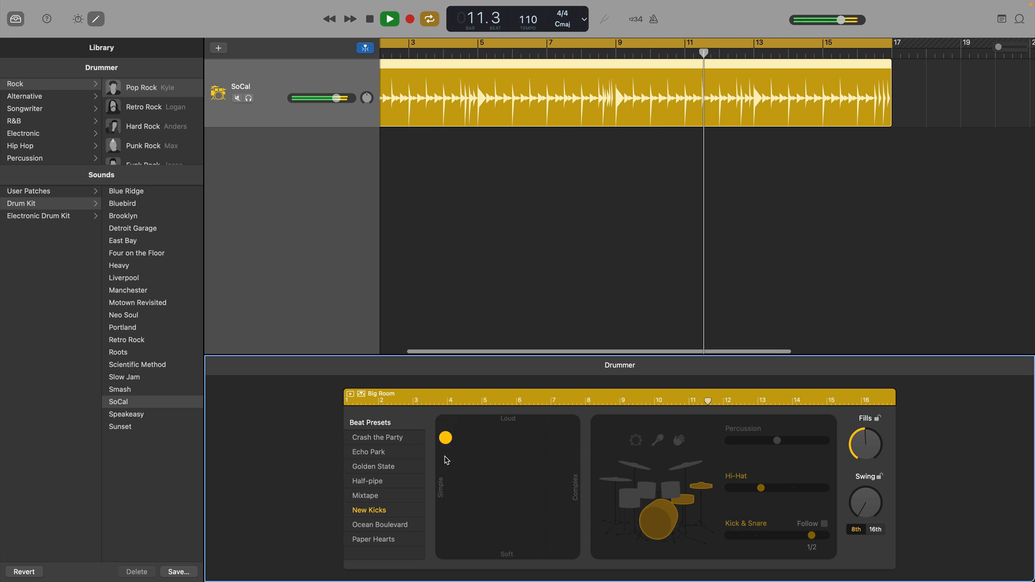
# - Drag the Loud/Soft–Simple/Complex puck, ending on a louder, simpler beat
pyautogui.moveTo(446, 437); pyautogui.dragTo(441, 552)
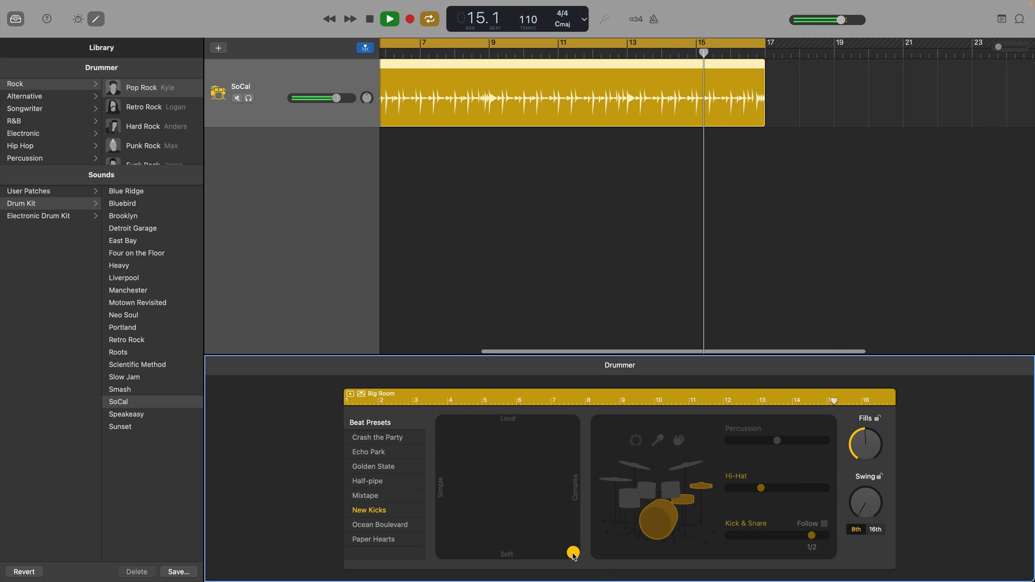
pyautogui.moveTo(572, 552); pyautogui.dragTo(572, 420)
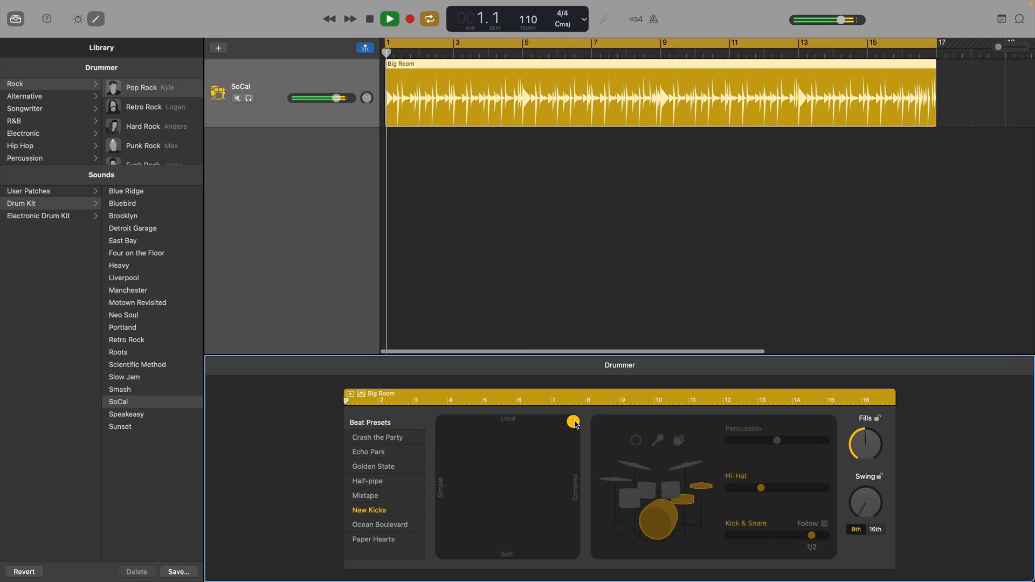
pyautogui.moveTo(573, 421); pyautogui.dragTo(508, 483)
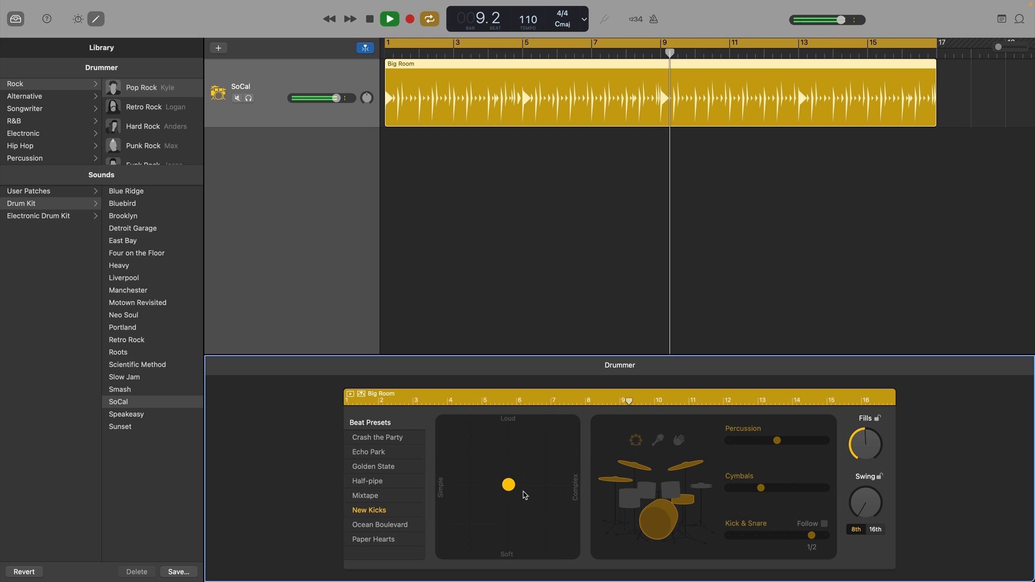
pyautogui.moveTo(508, 484); pyautogui.dragTo(472, 451)
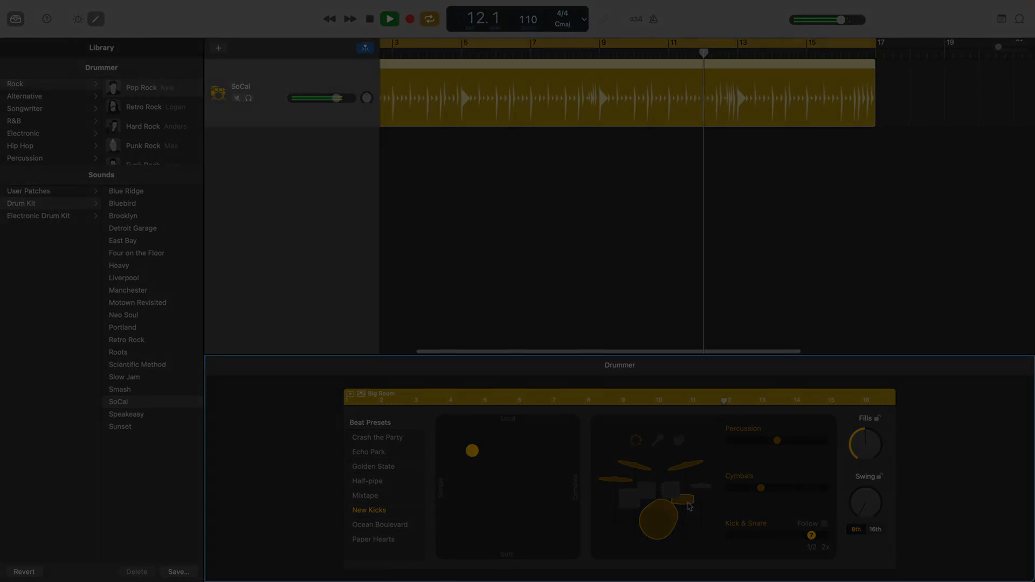
# - Stop the drum playback and set up an empty Audio 1 track prompting for the Scarlett 2i2
pyautogui.click(217, 48)
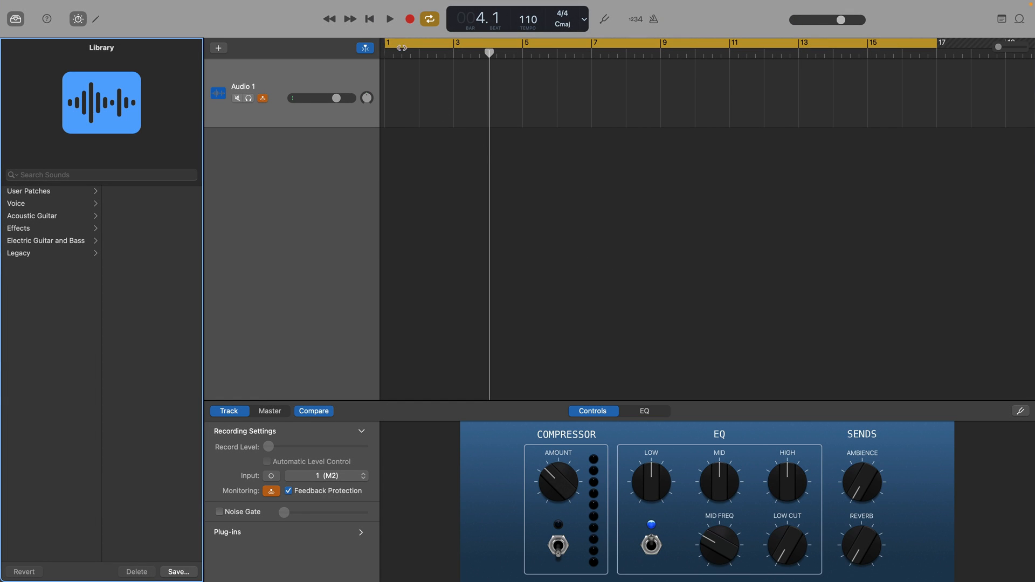
pyautogui.click(409, 18)
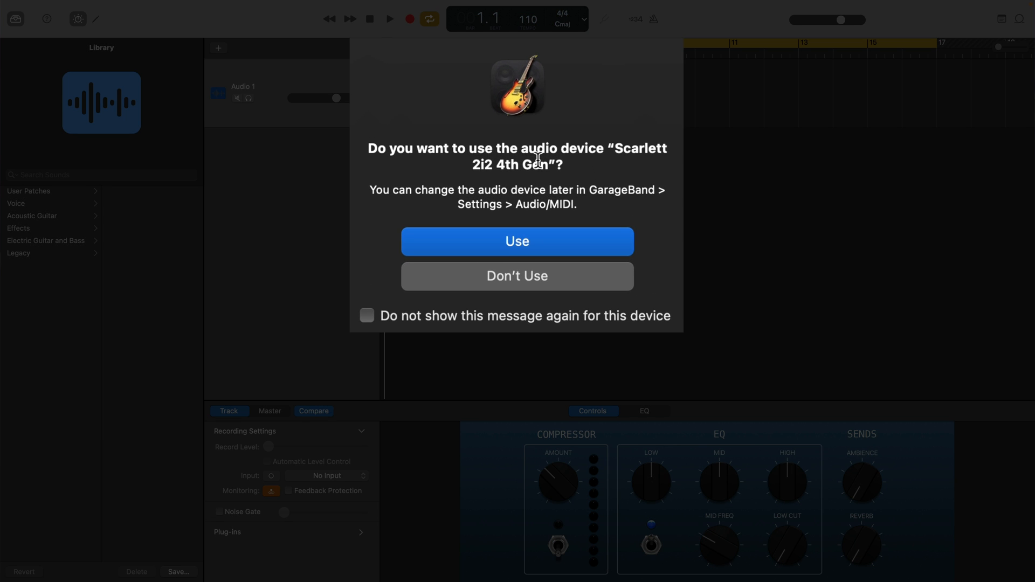
# - Accept the Scarlett 2i2 as input, record a guitar take, and apply the Echo Strum sound
pyautogui.click(517, 241)
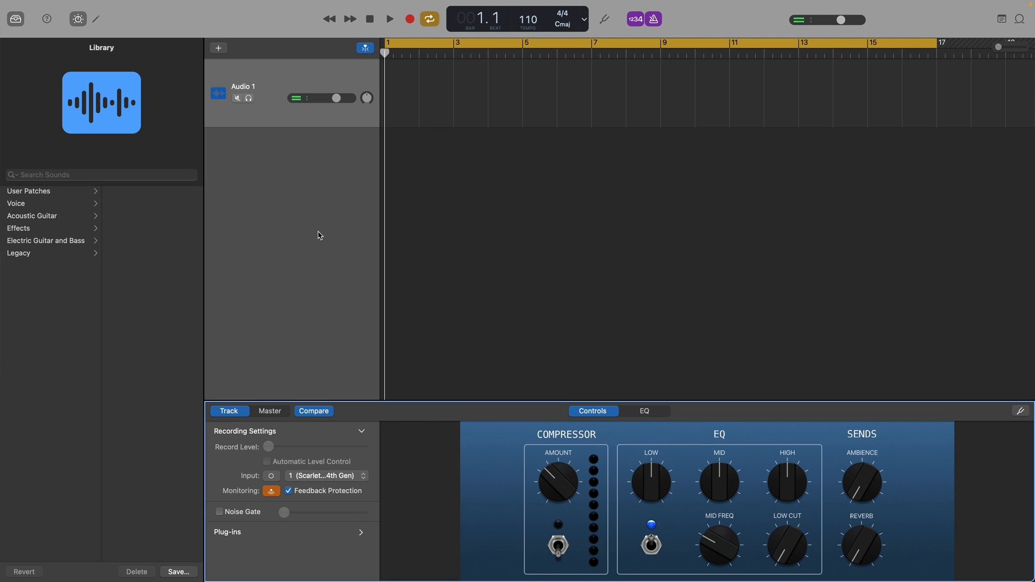
pyautogui.click(388, 18)
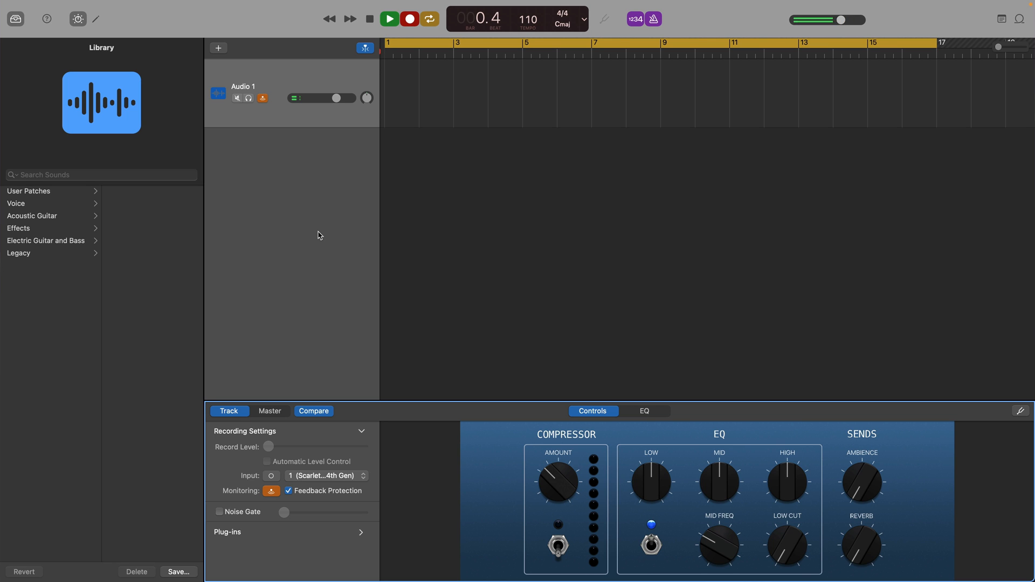
pyautogui.click(409, 18)
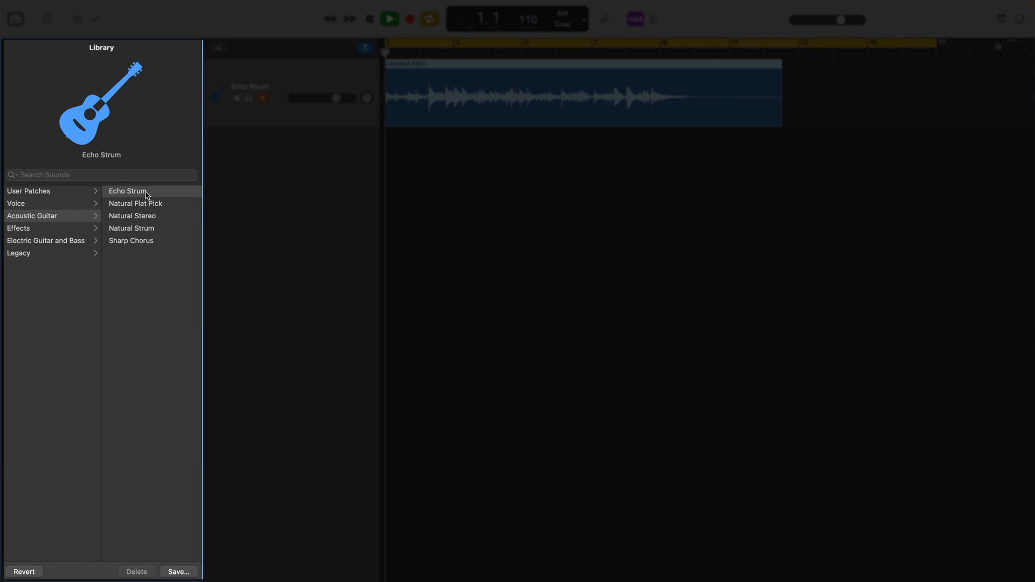
# - Hide the library, reverse the guitar recording in the editor, and play it back
pyautogui.click(131, 241)
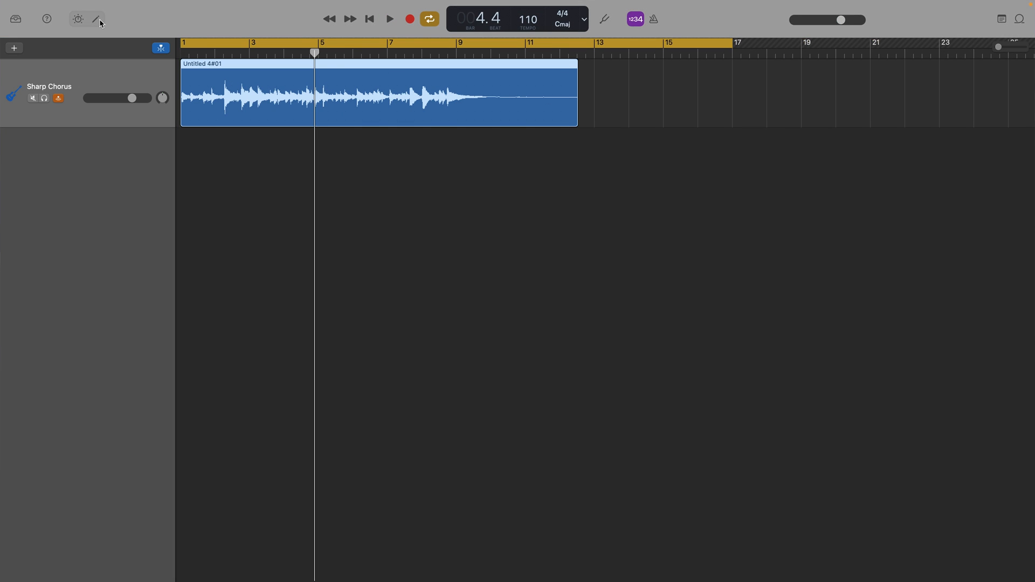
pyautogui.click(97, 18)
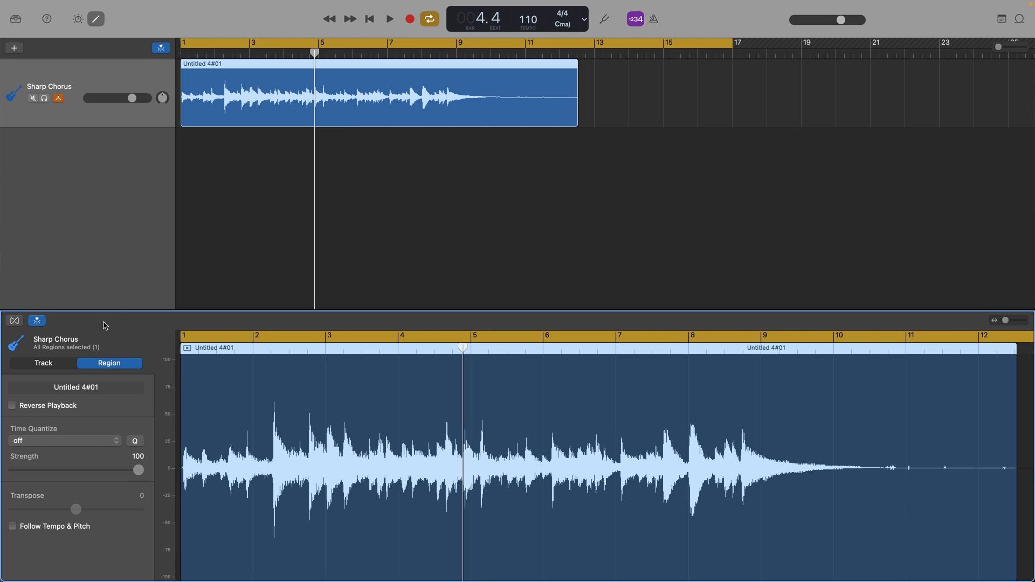
pyautogui.click(42, 362)
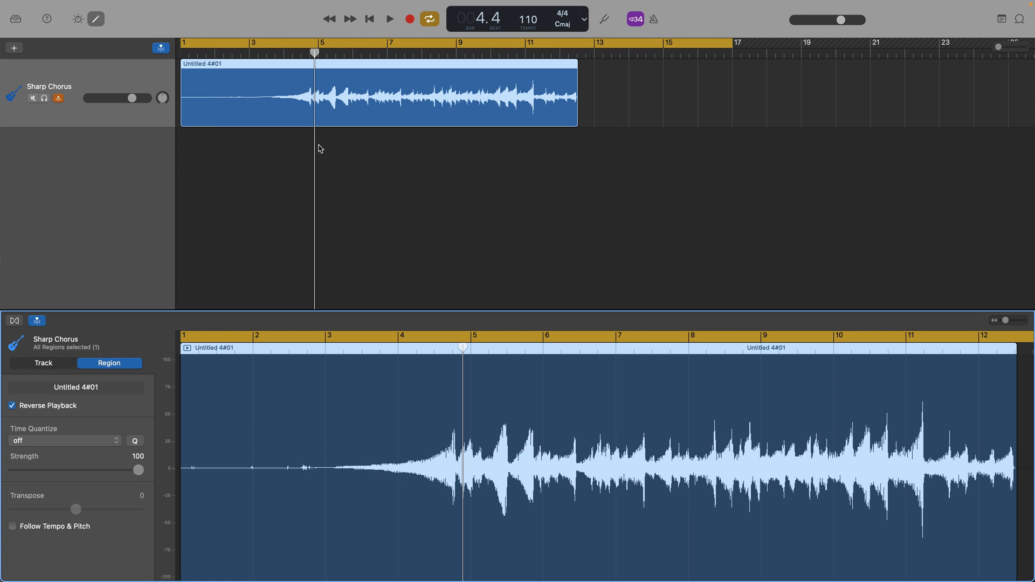
pyautogui.click(389, 18)
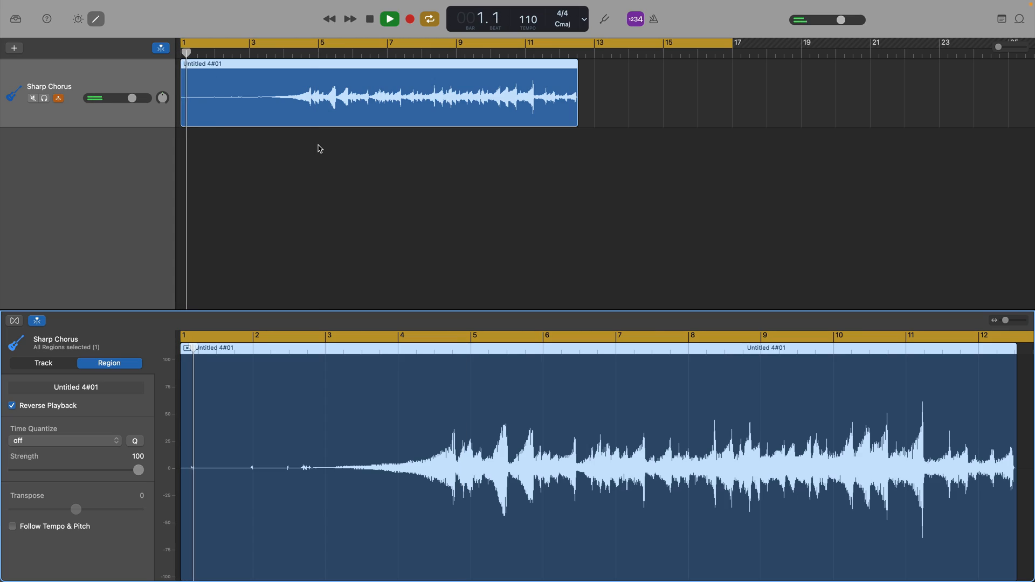
pyautogui.click(14, 47)
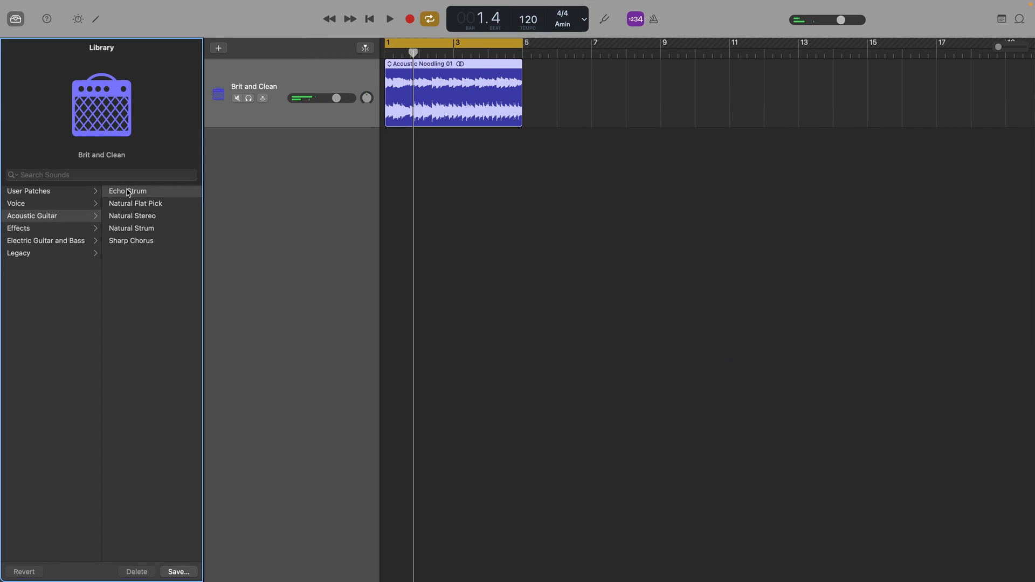
# - Try Echo Strum, then Clean Guitar patches Cool Jazz Combo and Dublin Delay, ending on Amazing Tweed
pyautogui.click(128, 191)
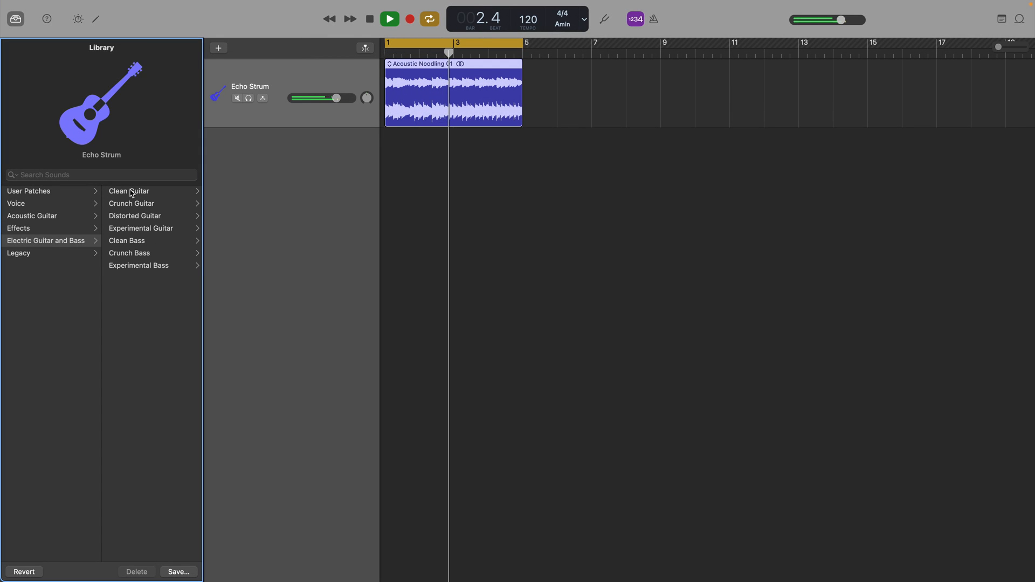
pyautogui.click(134, 191)
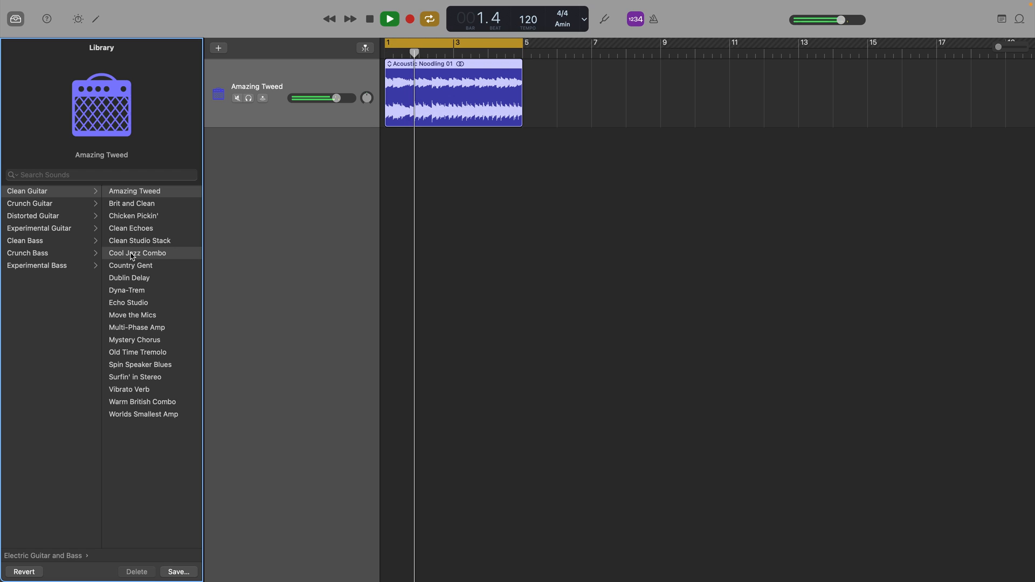
pyautogui.click(137, 252)
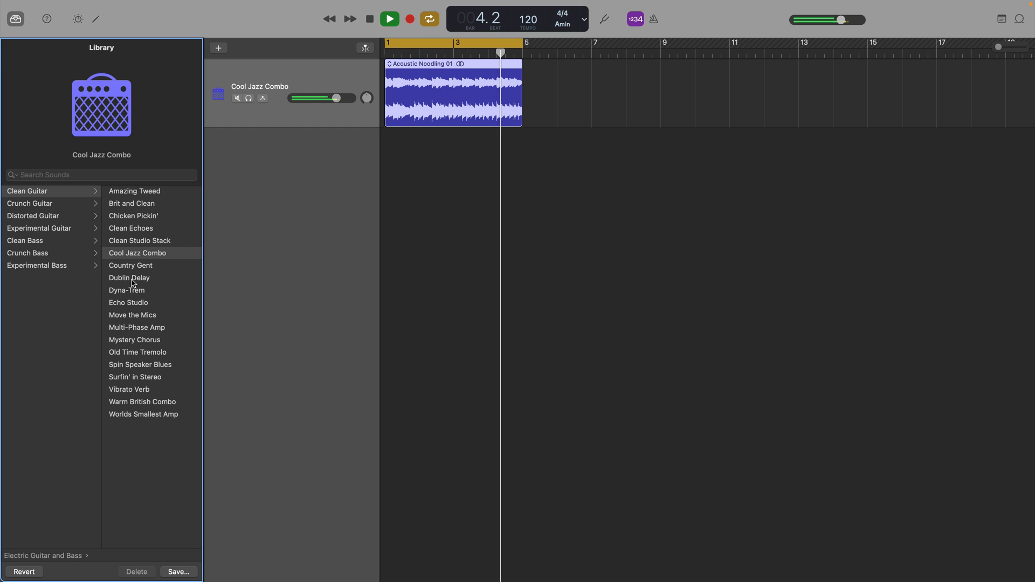
pyautogui.click(129, 277)
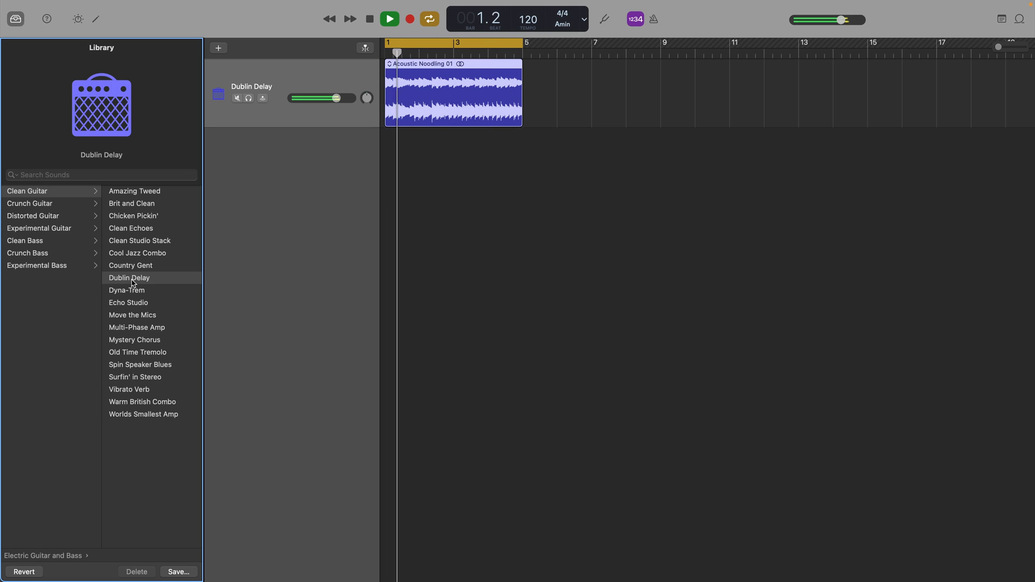
pyautogui.click(388, 18)
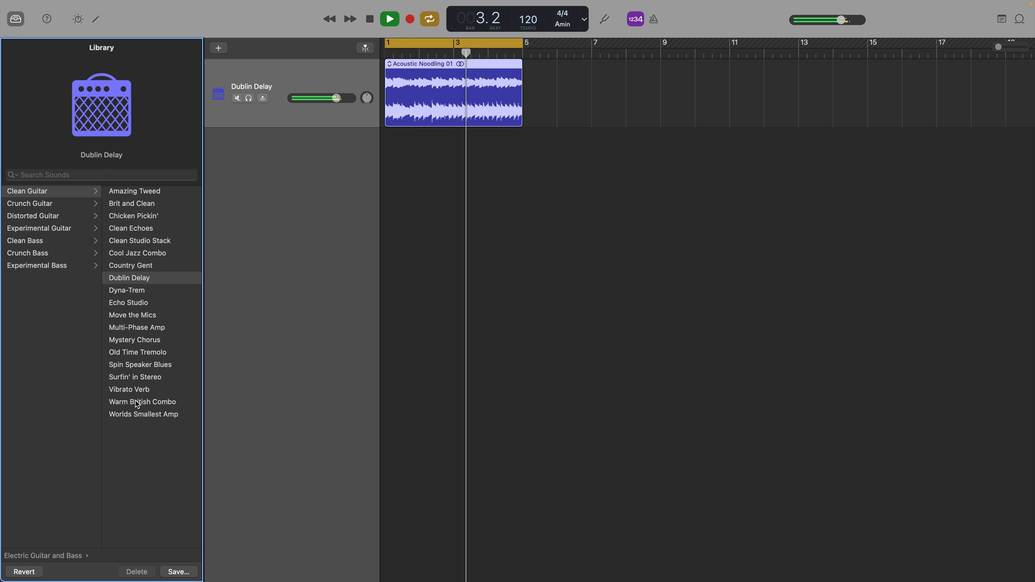
pyautogui.click(142, 401)
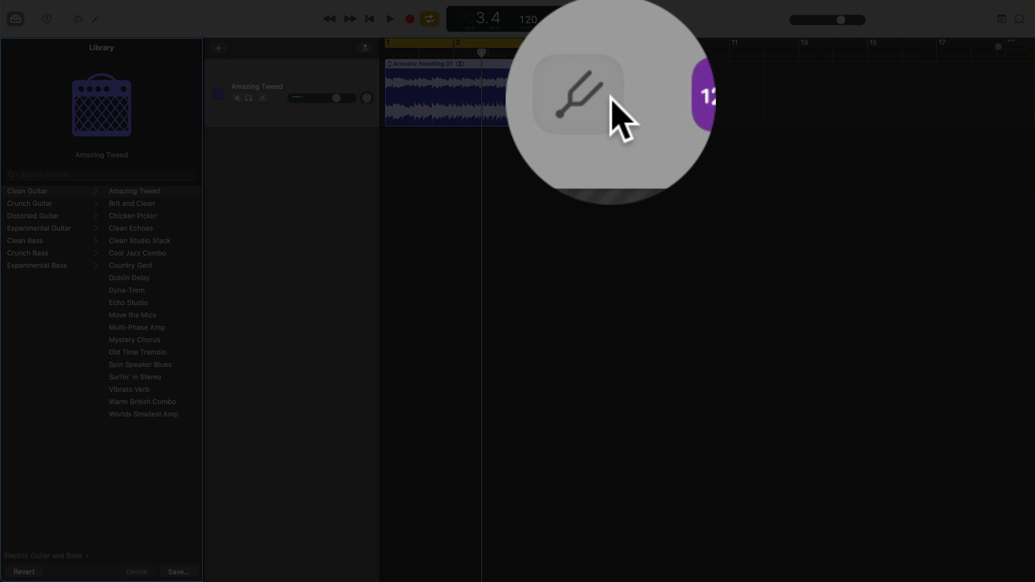
# - Open the tuner, then switch to a project with one empty Audio 1 track at 90 BPM
pyautogui.click(579, 94)
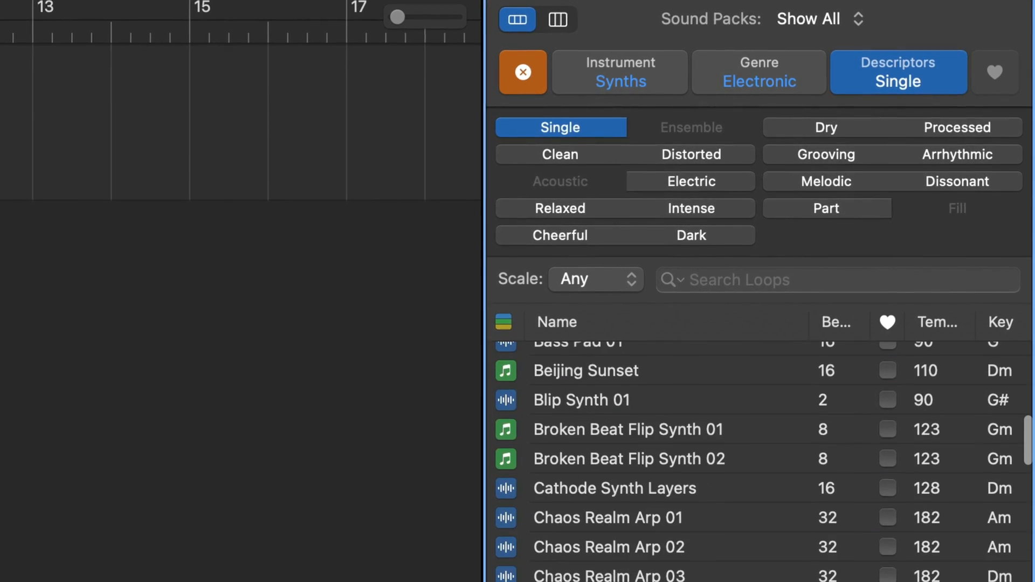
pyautogui.click(614, 489)
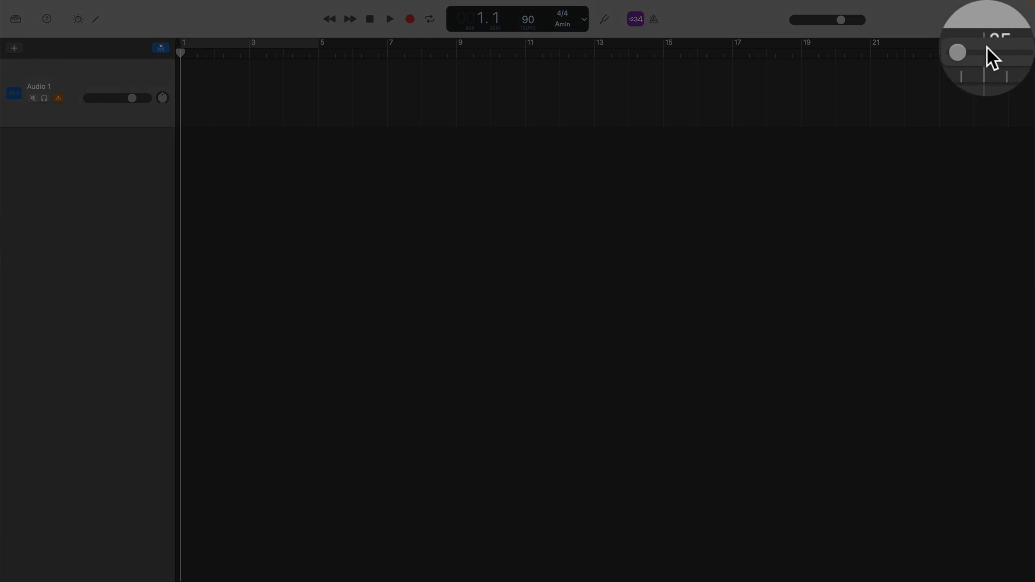
# - Filter Apple Loops to single piano parts and preview Jazz Piano Bar 07, 09 and 11
pyautogui.click(986, 54)
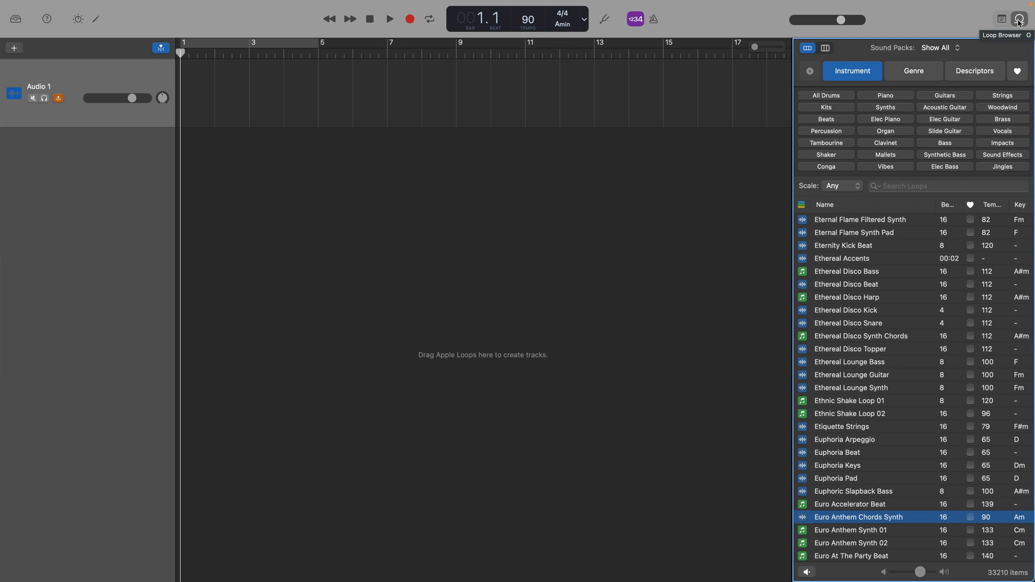
pyautogui.moveTo(884, 100)
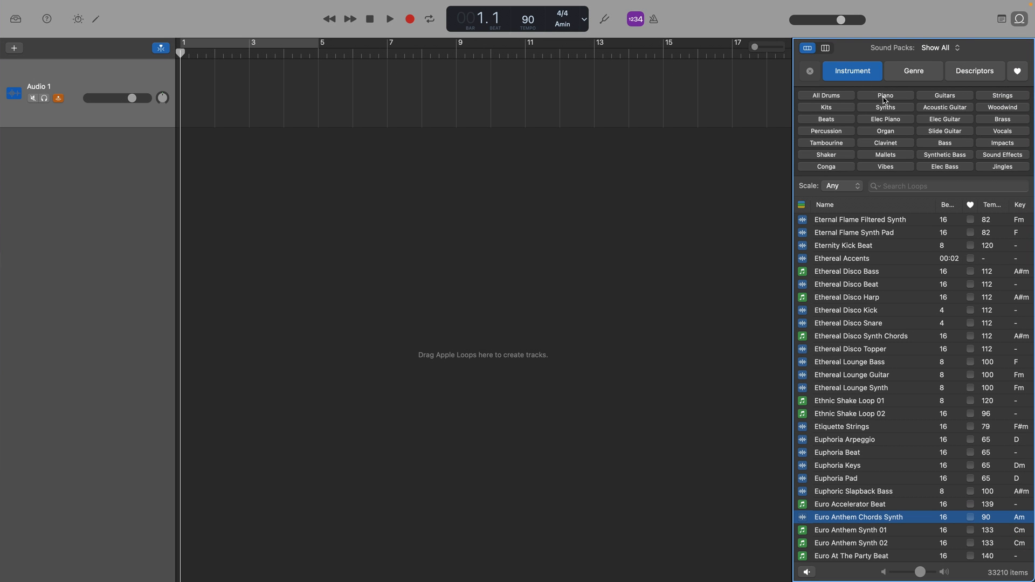
pyautogui.click(913, 71)
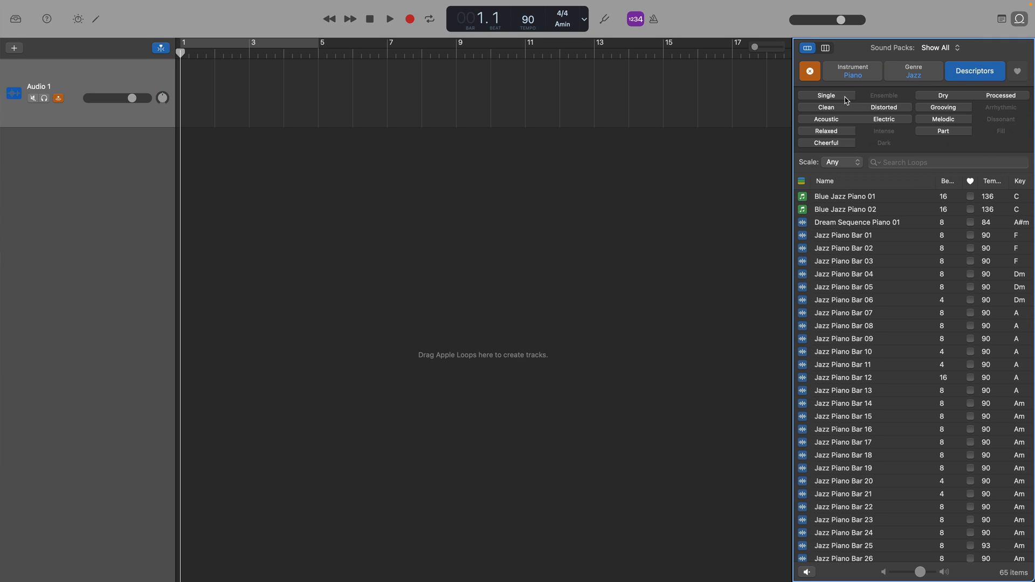
pyautogui.click(826, 95)
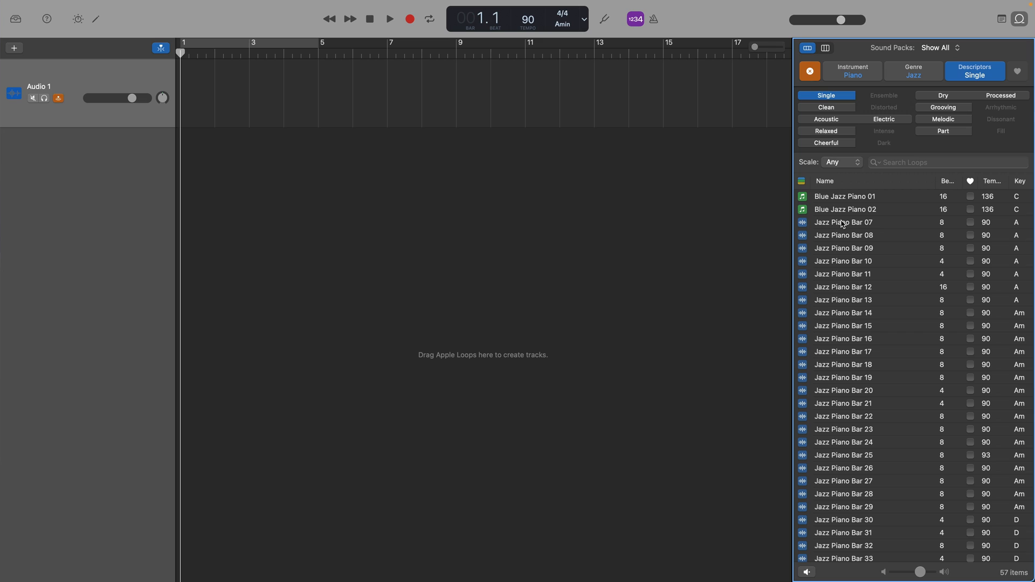
pyautogui.click(843, 222)
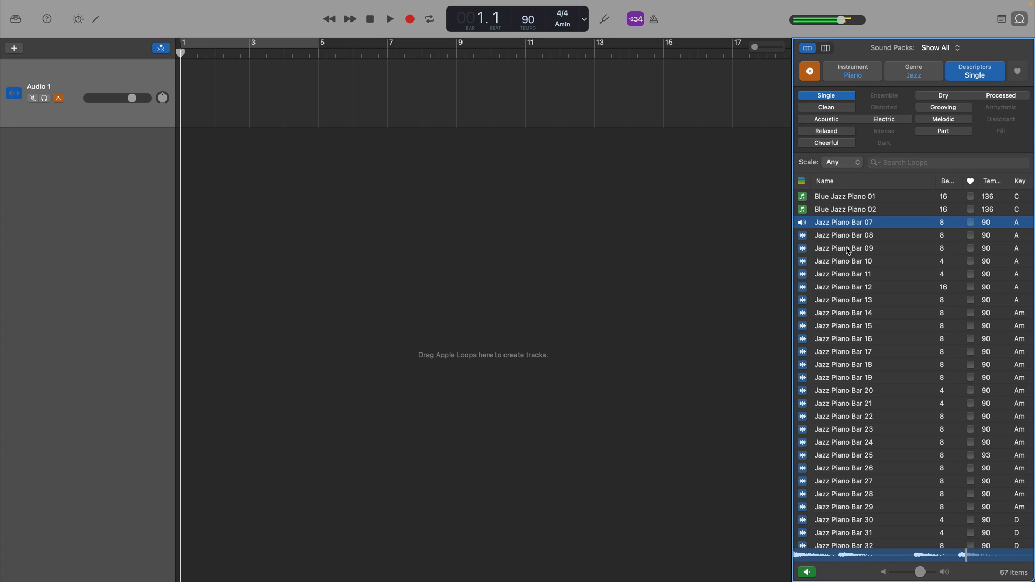
pyautogui.click(843, 248)
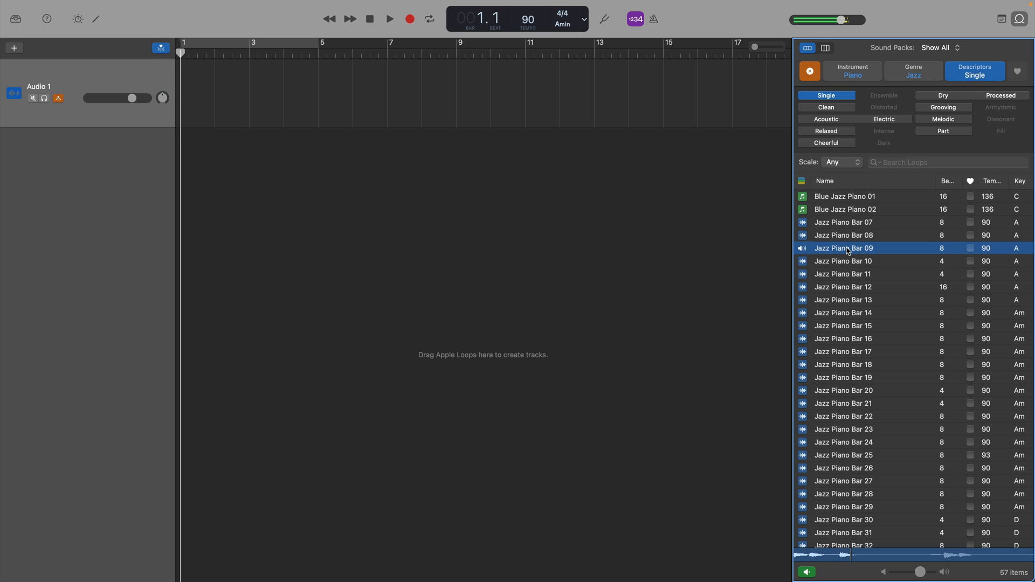
pyautogui.click(852, 274)
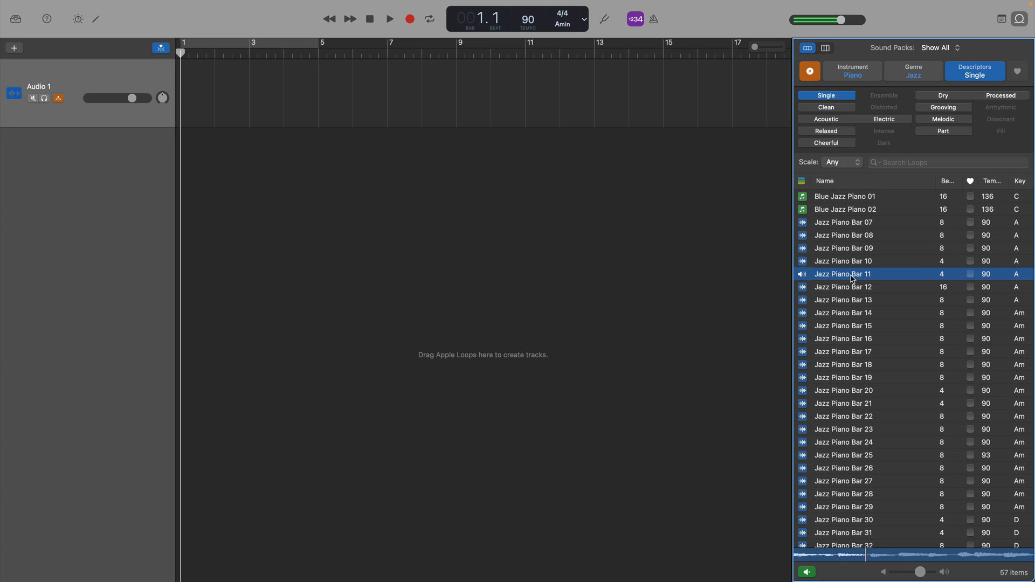
# - Preview Delicate Lines, Double Note and Cathode Synth Layers, adding Cathode Synth Layers at bar 1
pyautogui.click(843, 286)
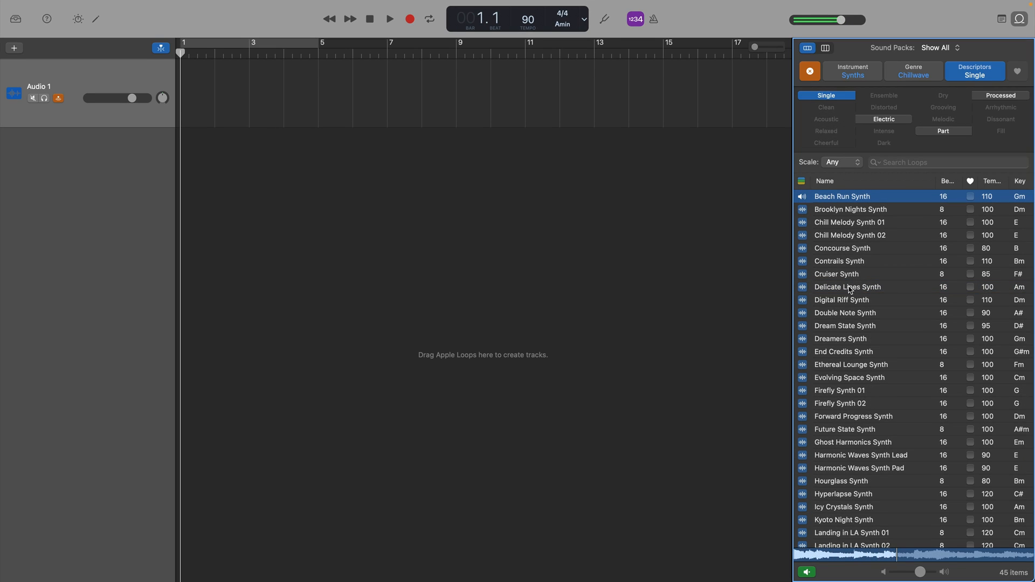
pyautogui.click(847, 286)
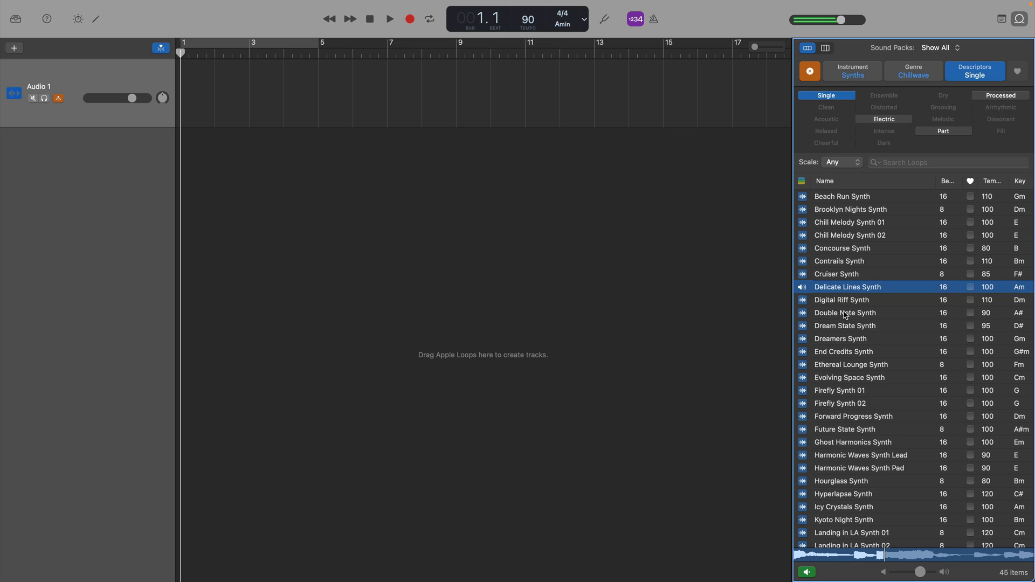
pyautogui.click(844, 312)
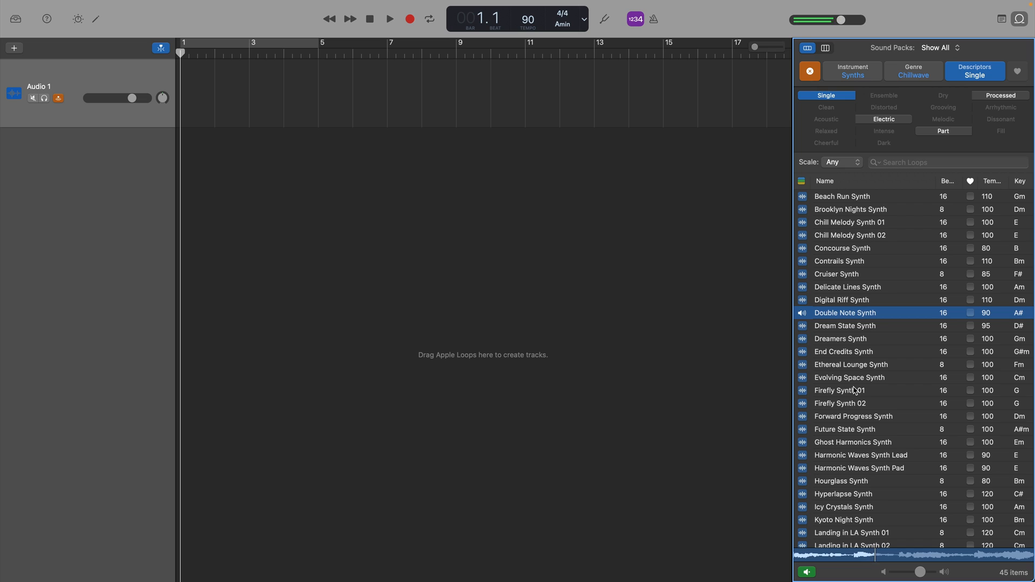
pyautogui.click(912, 75)
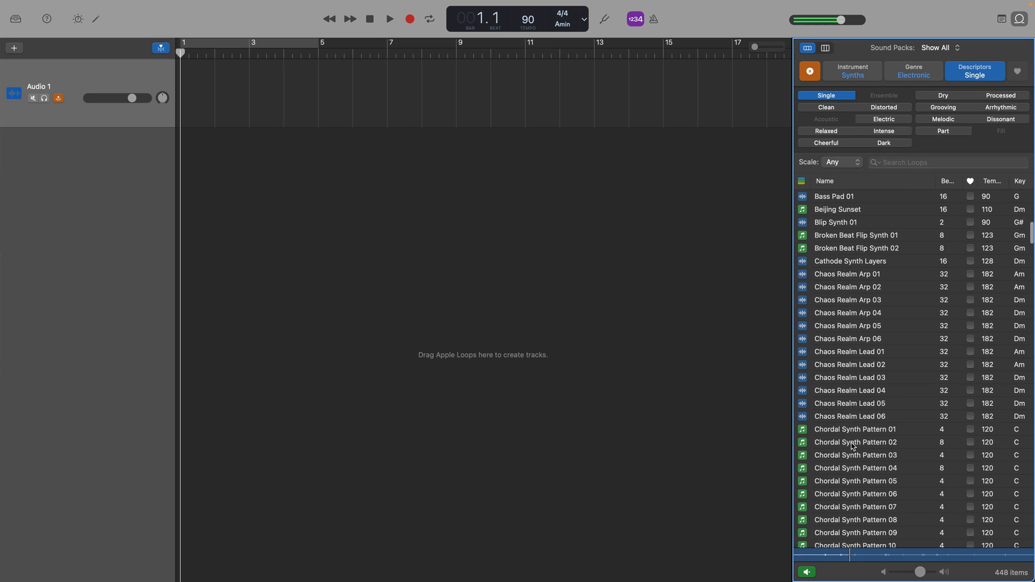
pyautogui.click(850, 261)
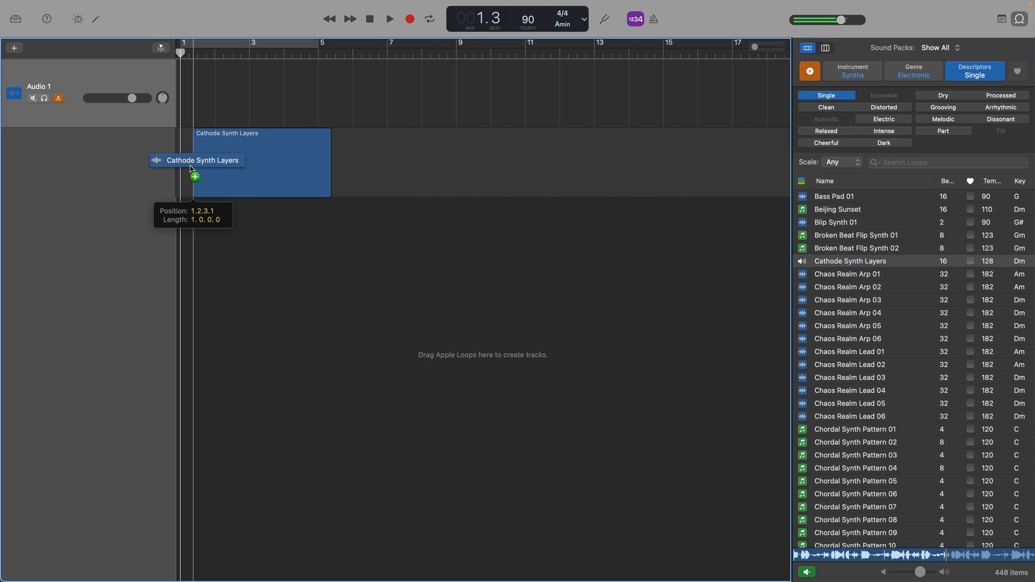
pyautogui.moveTo(202, 160); pyautogui.dragTo(249, 163)
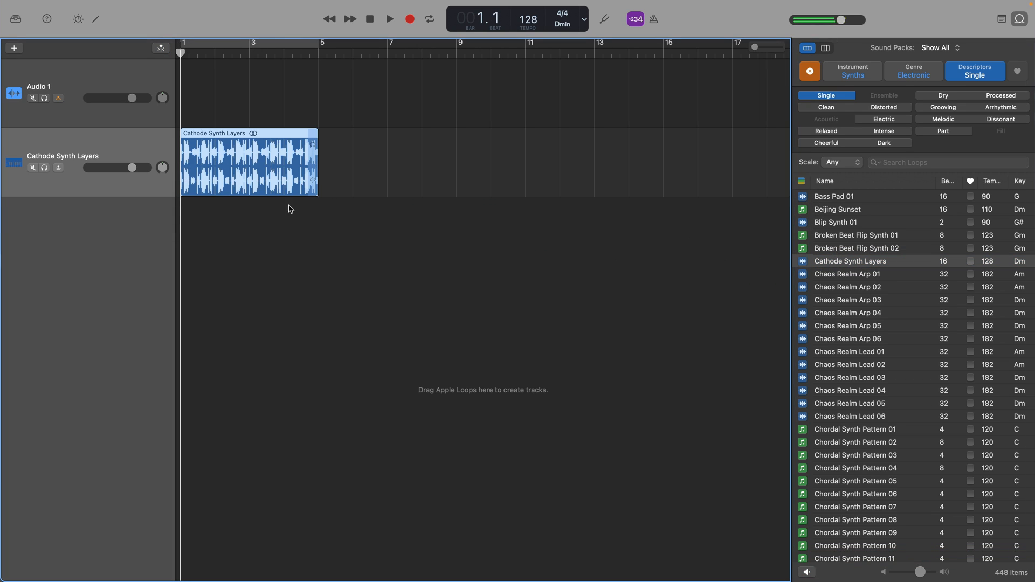
pyautogui.click(428, 19)
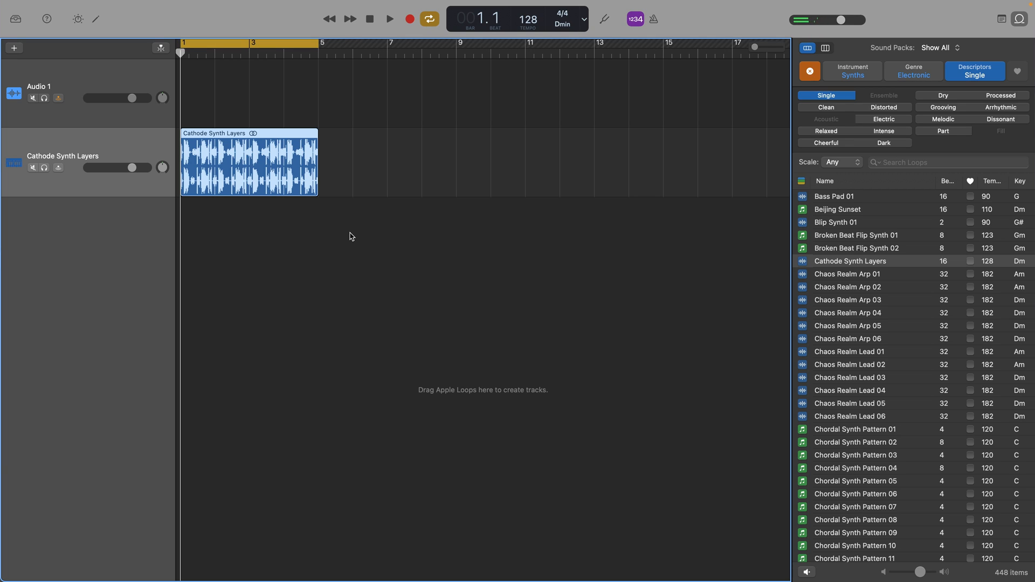
pyautogui.click(389, 18)
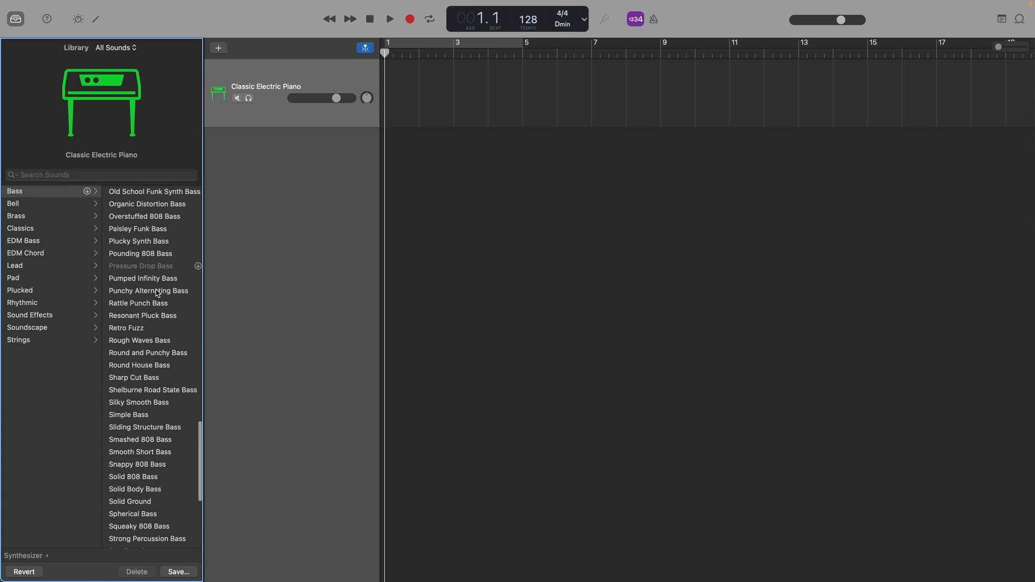
pyautogui.moveTo(165, 269)
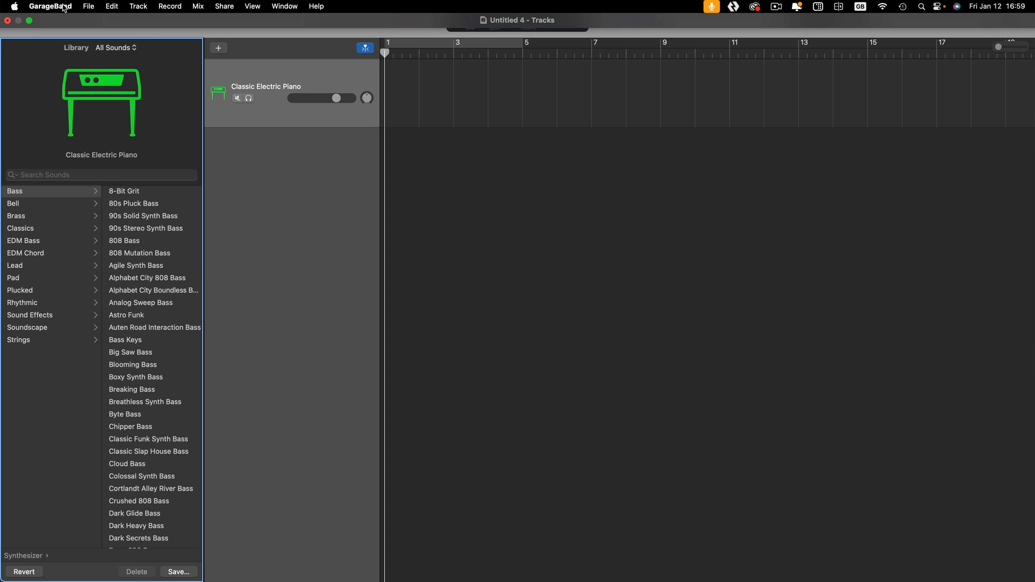
# - Choose Sound Library > Download All Available Sounds and confirm with Continue
pyautogui.click(51, 6)
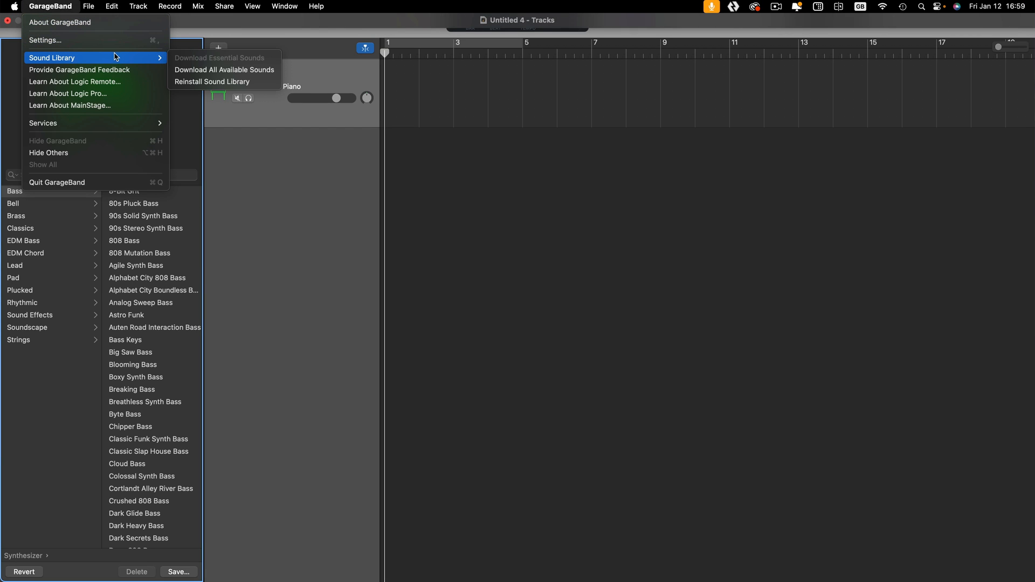
pyautogui.moveTo(126, 61)
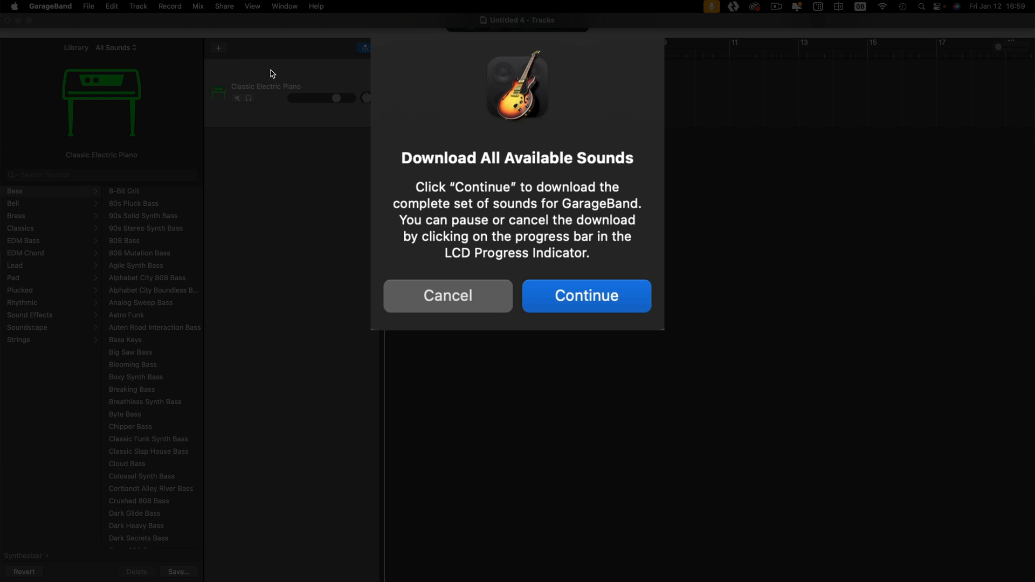
pyautogui.moveTo(332, 255)
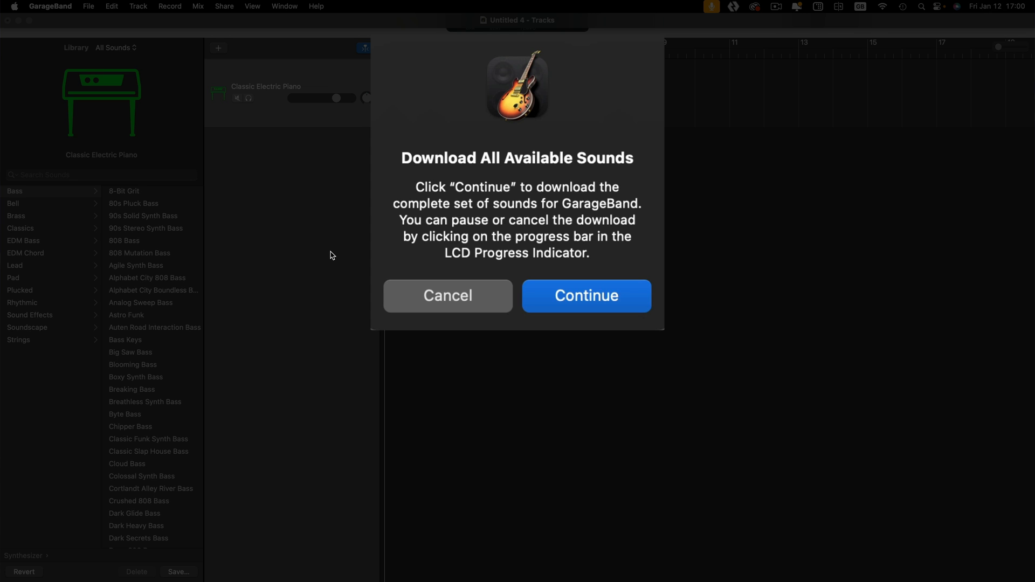
pyautogui.click(447, 295)
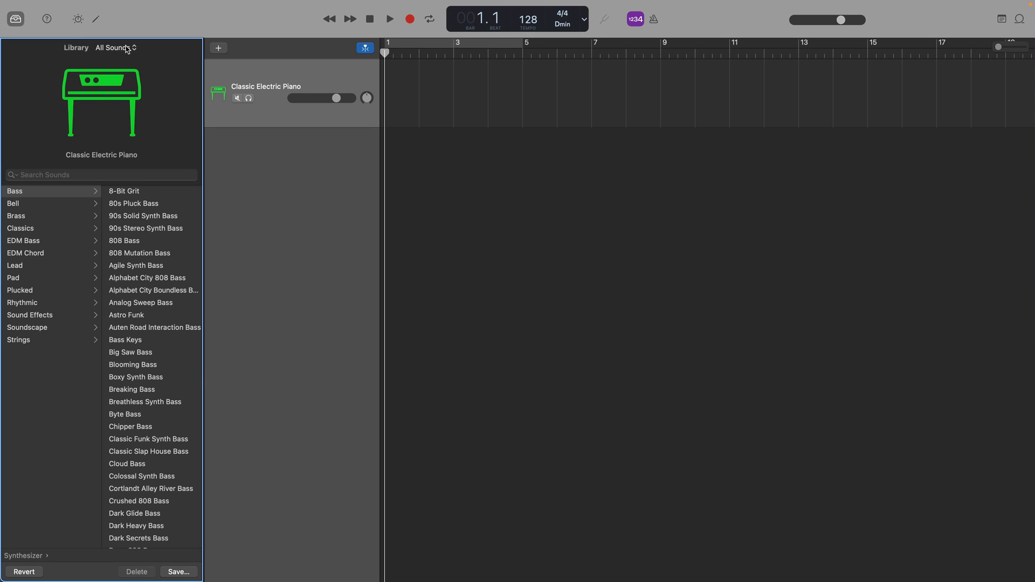
# - Switch the Library's All Sounds pop-up to Alpha Waves, showing sounds like Warm 70s Bass
pyautogui.click(112, 48)
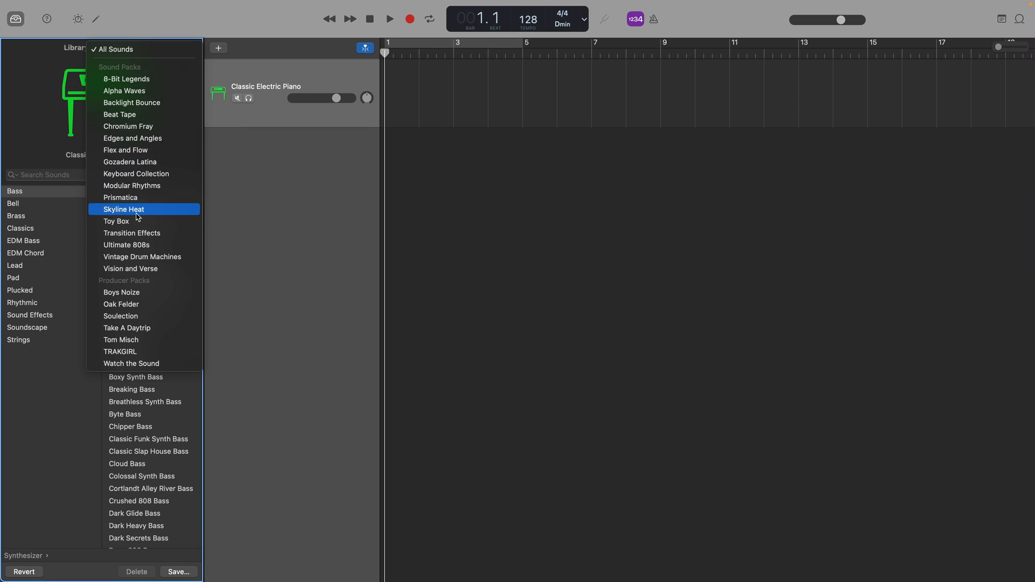
pyautogui.click(124, 91)
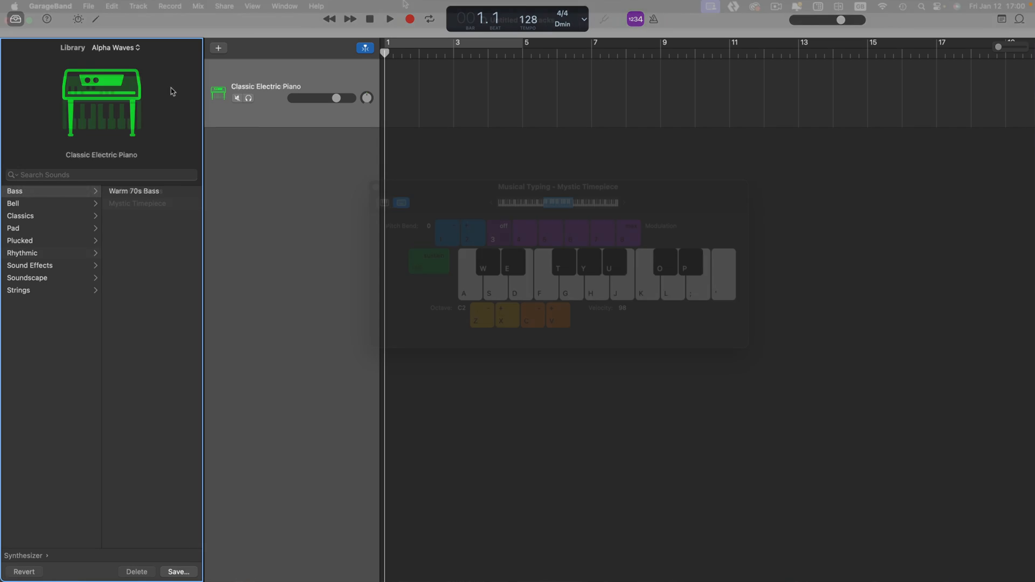